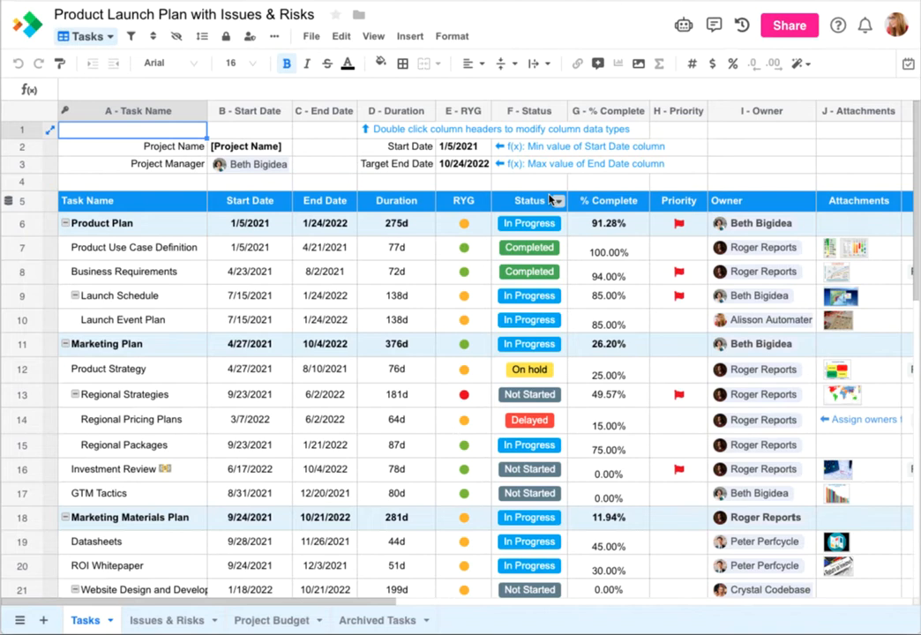
{"action": "mouse_move", "coordinate": [757, 201]}
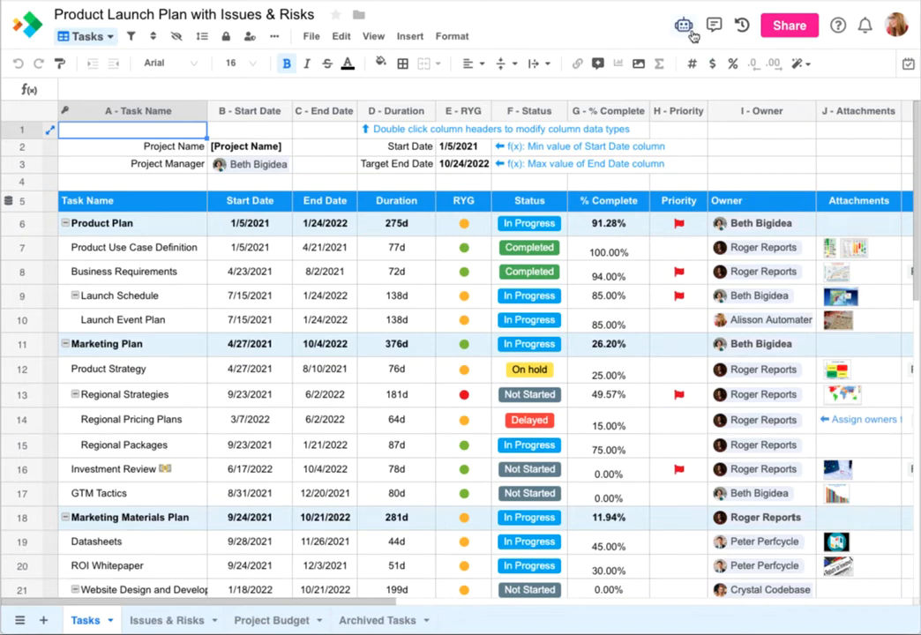
Show the Dates recipe category for the Tasks worksheet in Automations
{"action": "left_click", "coordinate": [684, 24]}
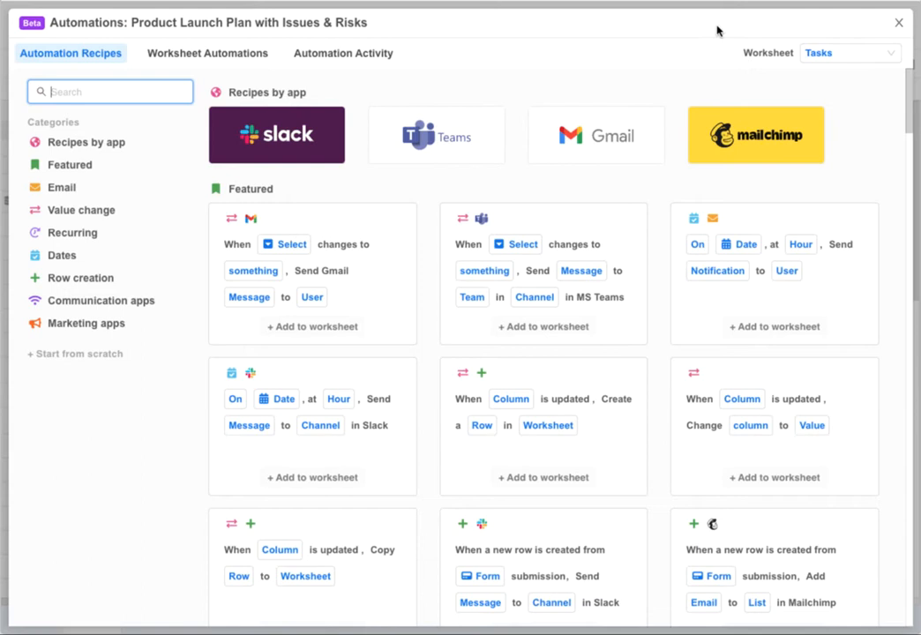
{"action": "left_click", "coordinate": [847, 53]}
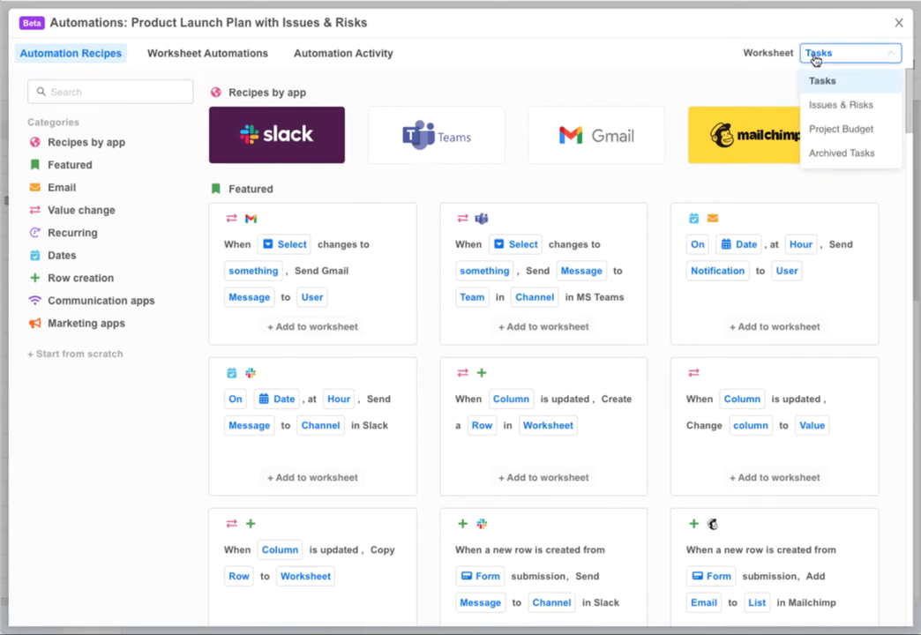
{"action": "mouse_move", "coordinate": [822, 109]}
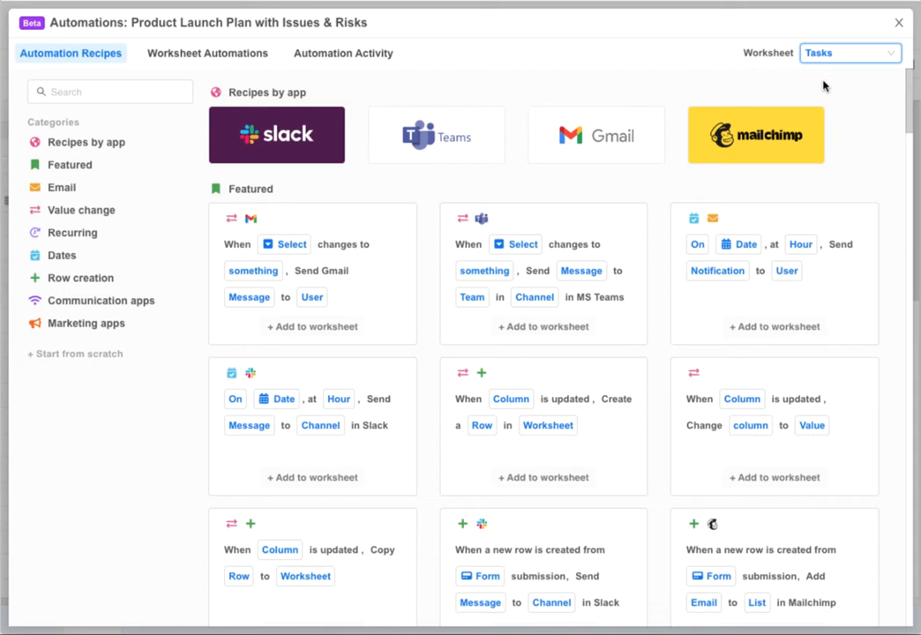
{"action": "mouse_move", "coordinate": [584, 116]}
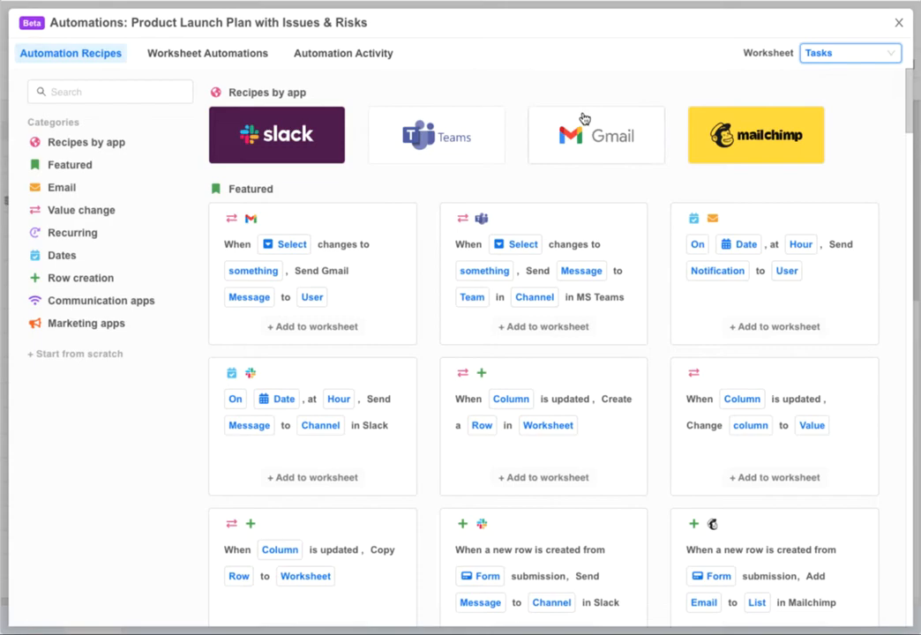
{"action": "scroll", "scroll_direction": "down", "scroll_amount": 3}
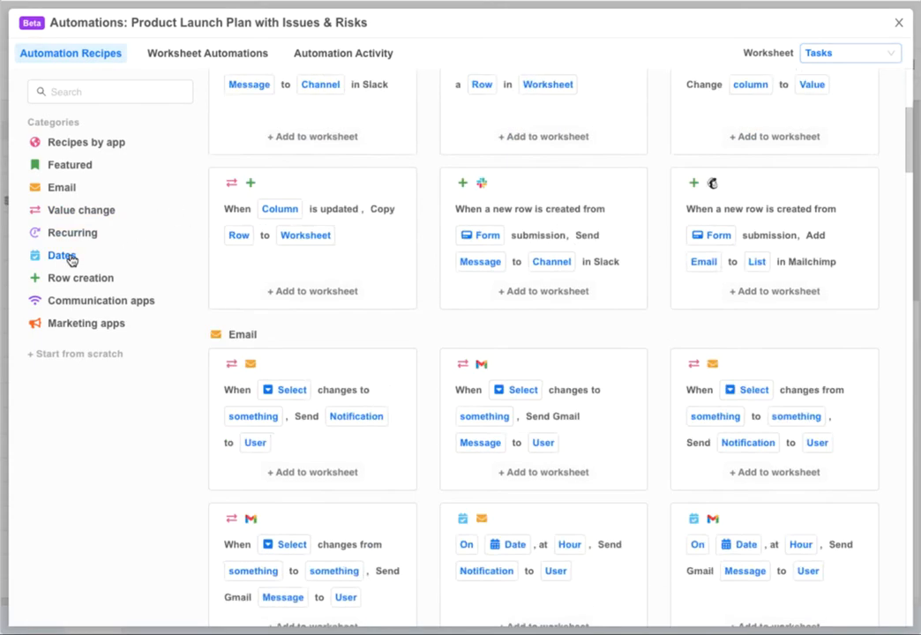
{"action": "left_click", "coordinate": [60, 254]}
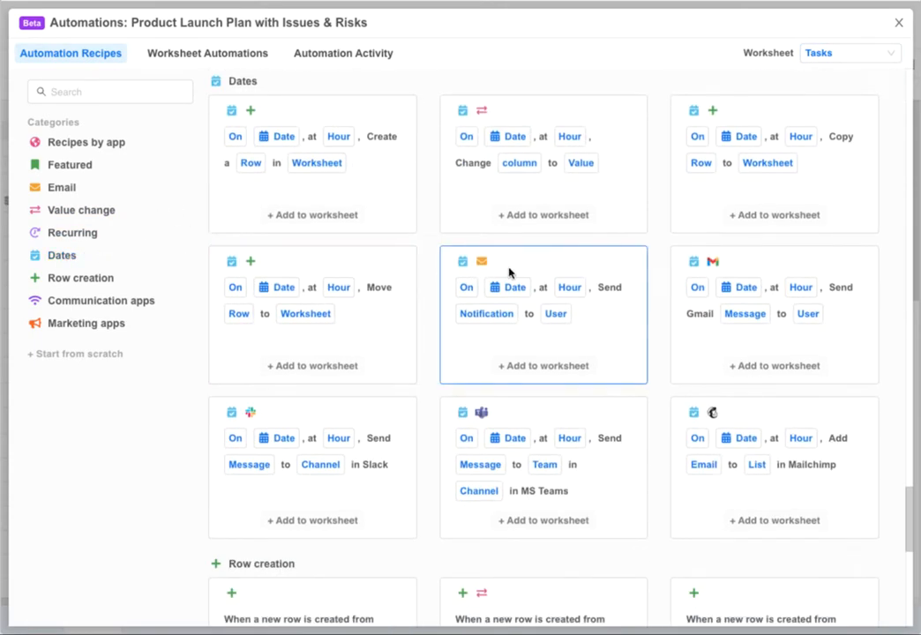
{"action": "mouse_move", "coordinate": [525, 271]}
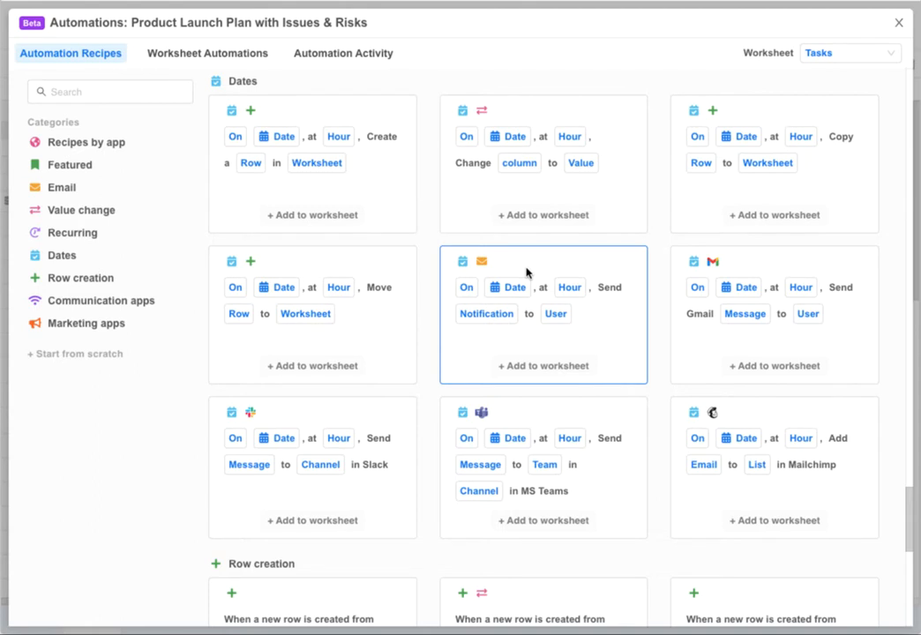
{"action": "mouse_move", "coordinate": [529, 297]}
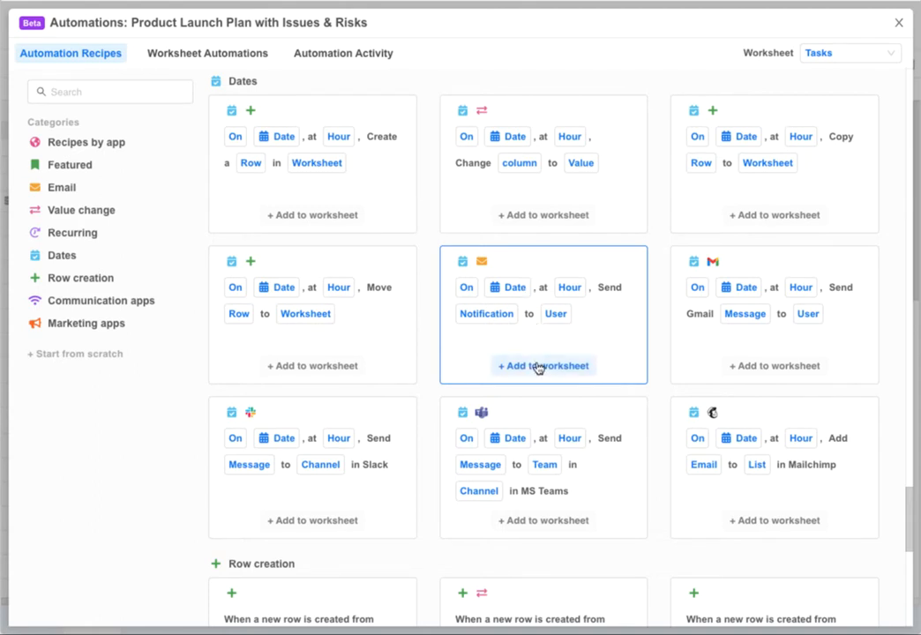
Add the date notification recipe, triggering 2 days before the date at 9 AM
{"action": "left_click", "coordinate": [543, 366]}
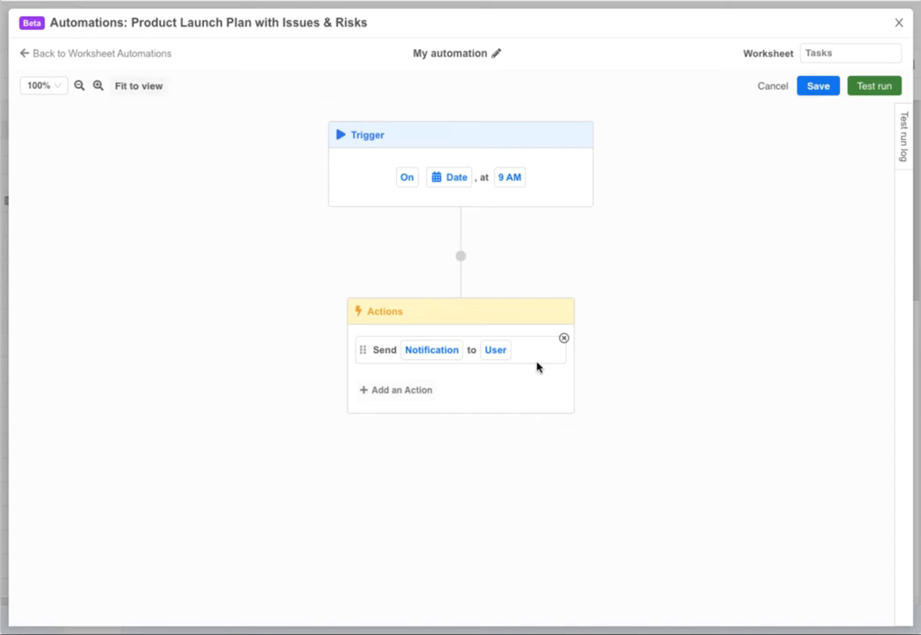
{"action": "mouse_move", "coordinate": [533, 360]}
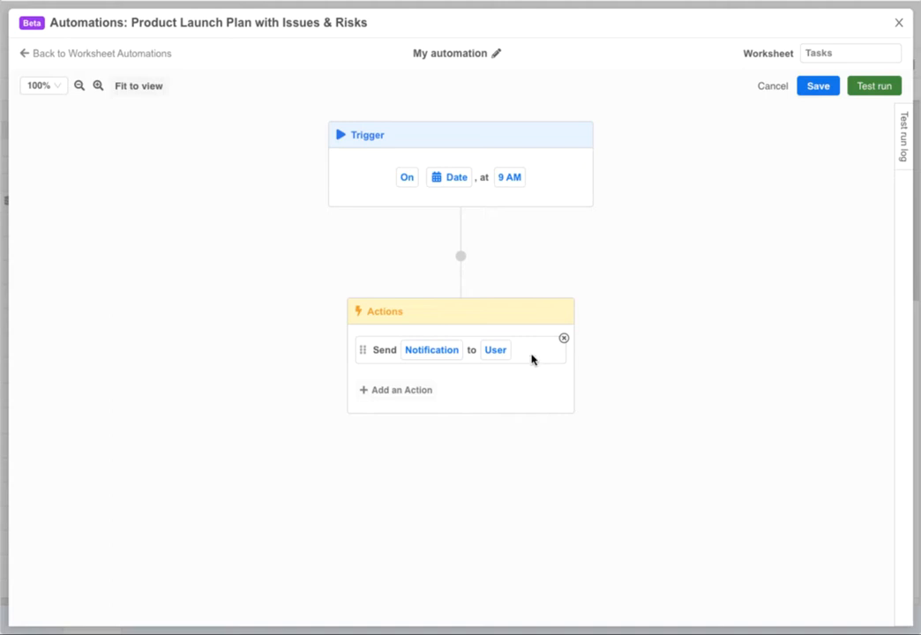
{"action": "mouse_move", "coordinate": [444, 233]}
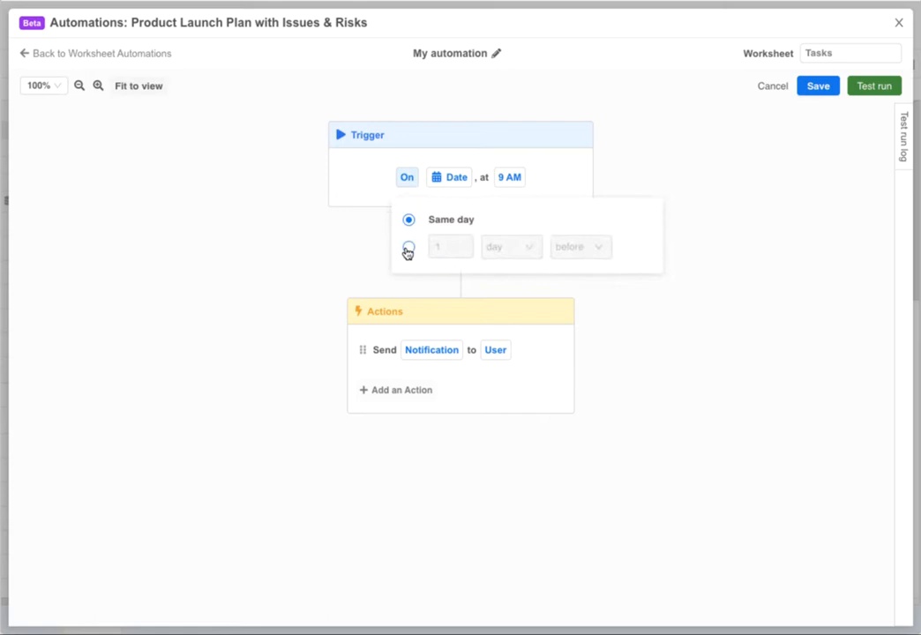
{"action": "left_click", "coordinate": [409, 247]}
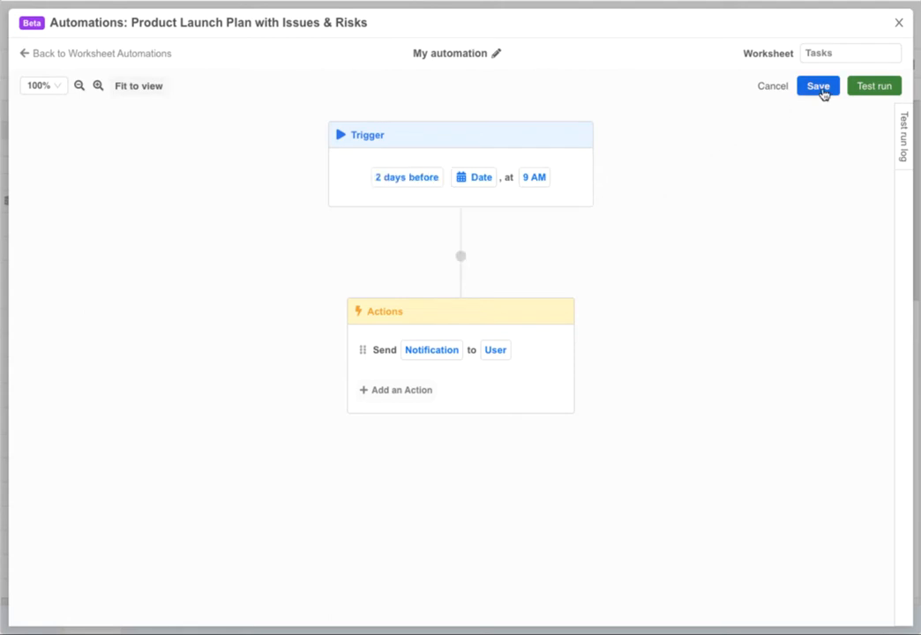
After a failed save, trigger from the B - Start Date column at an earlier hour
{"action": "left_click", "coordinate": [817, 85]}
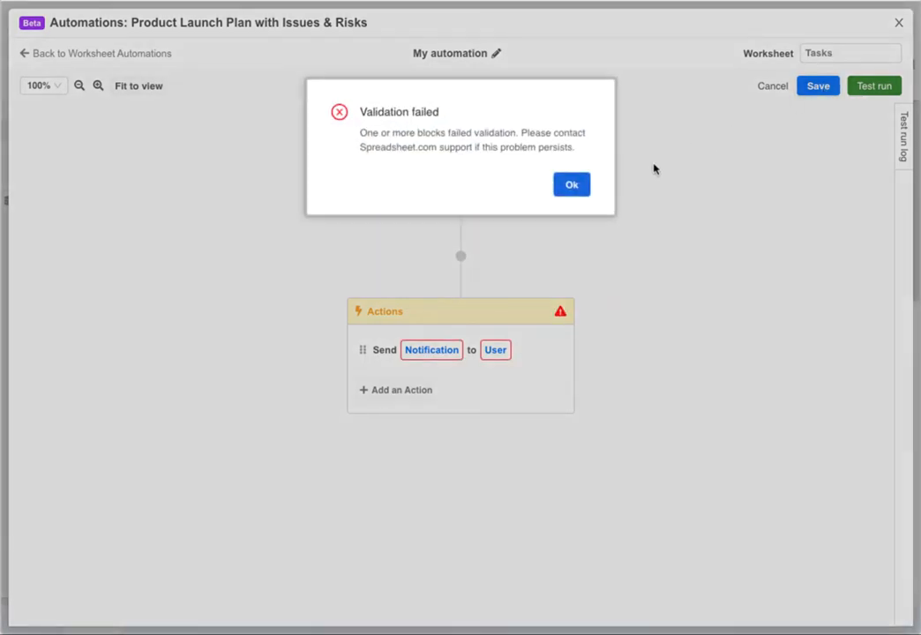
{"action": "left_click", "coordinate": [571, 185]}
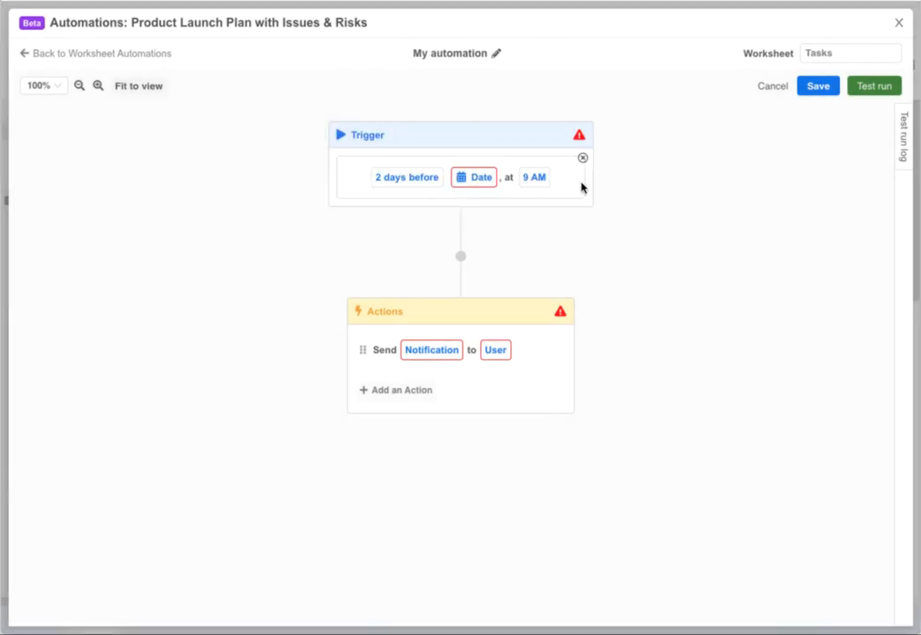
{"action": "mouse_move", "coordinate": [582, 190]}
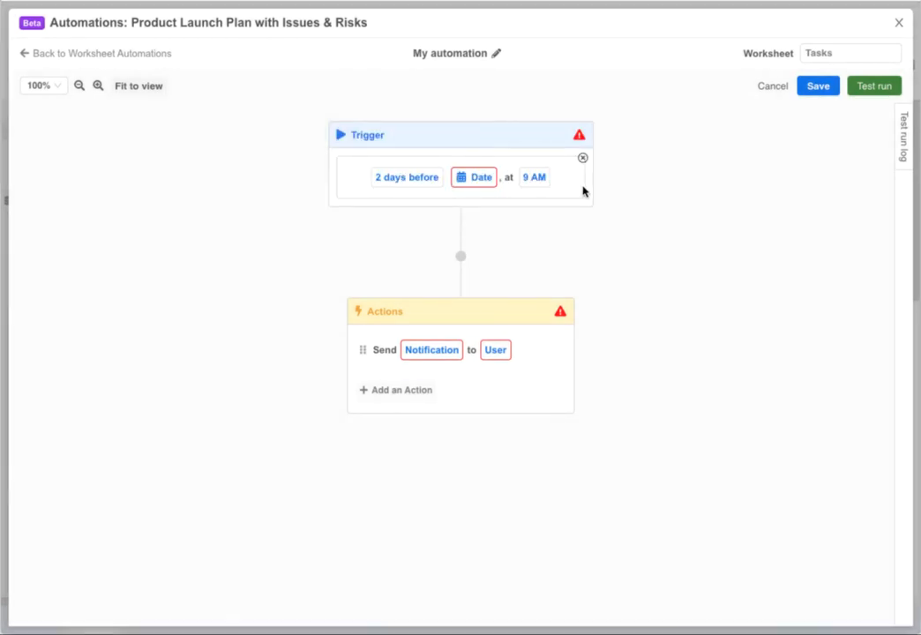
{"action": "mouse_move", "coordinate": [578, 134]}
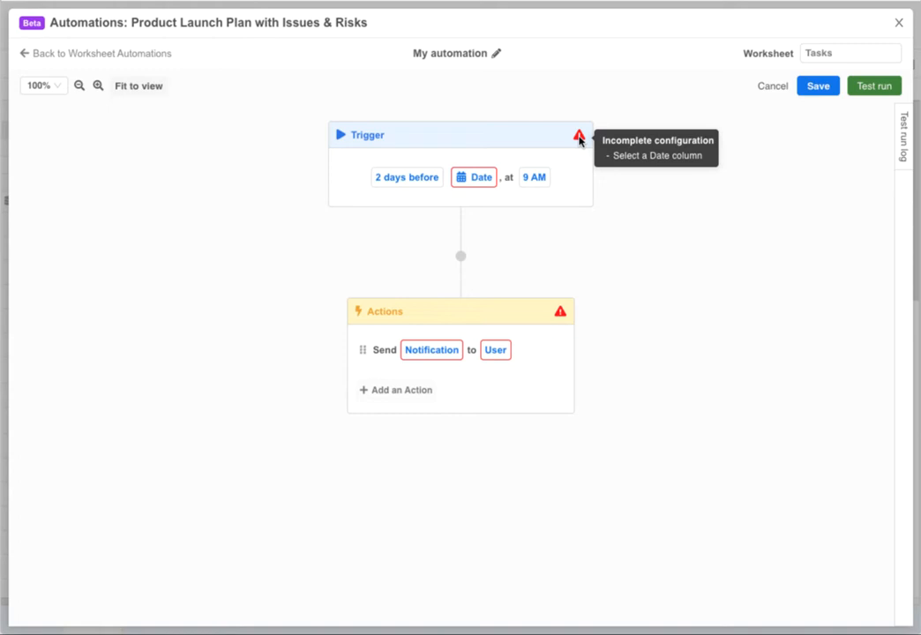
{"action": "left_click", "coordinate": [480, 177]}
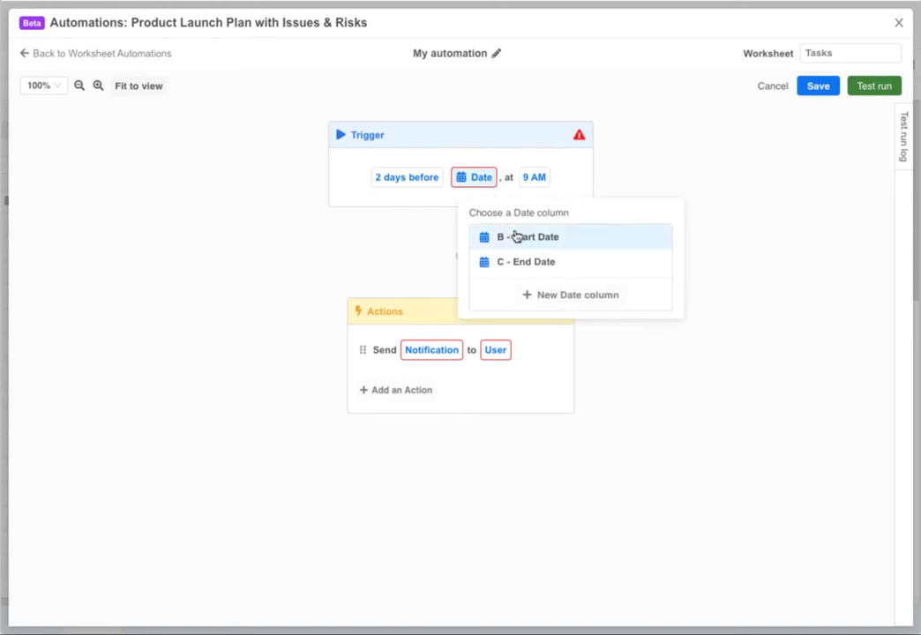
{"action": "left_click", "coordinate": [528, 237]}
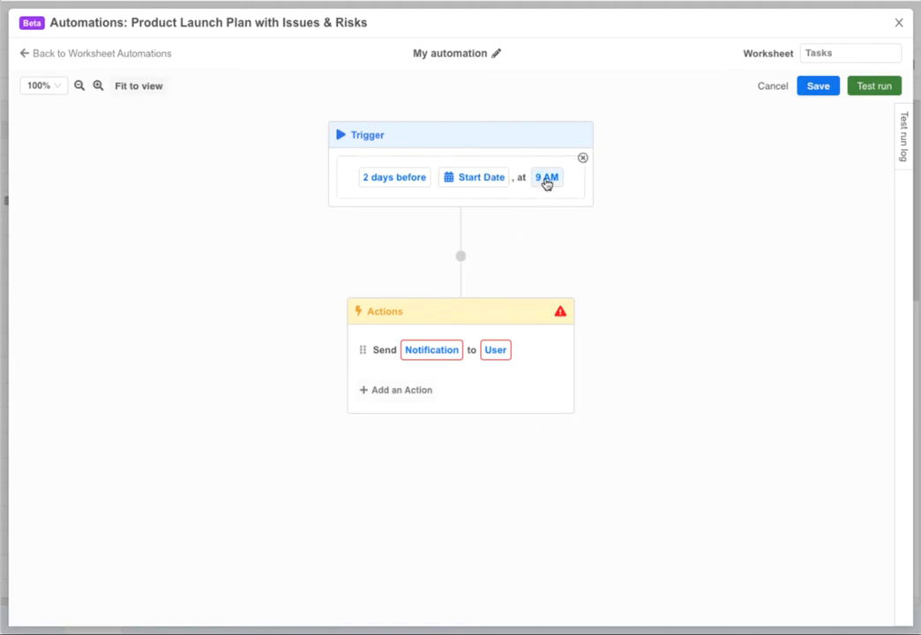
{"action": "left_click", "coordinate": [547, 177]}
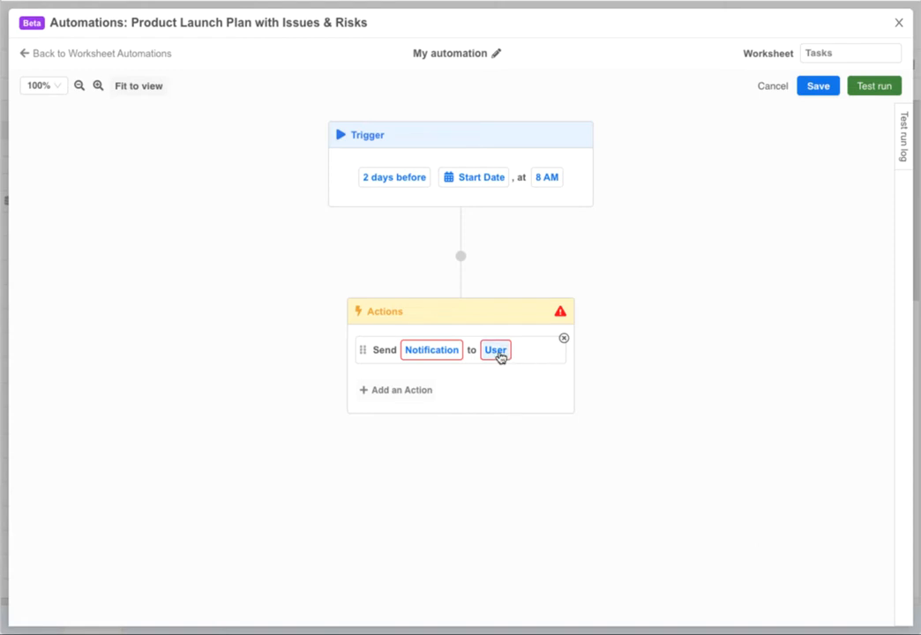
Send the notification to each task's I - Owner and start editing the email
{"action": "left_click", "coordinate": [494, 350]}
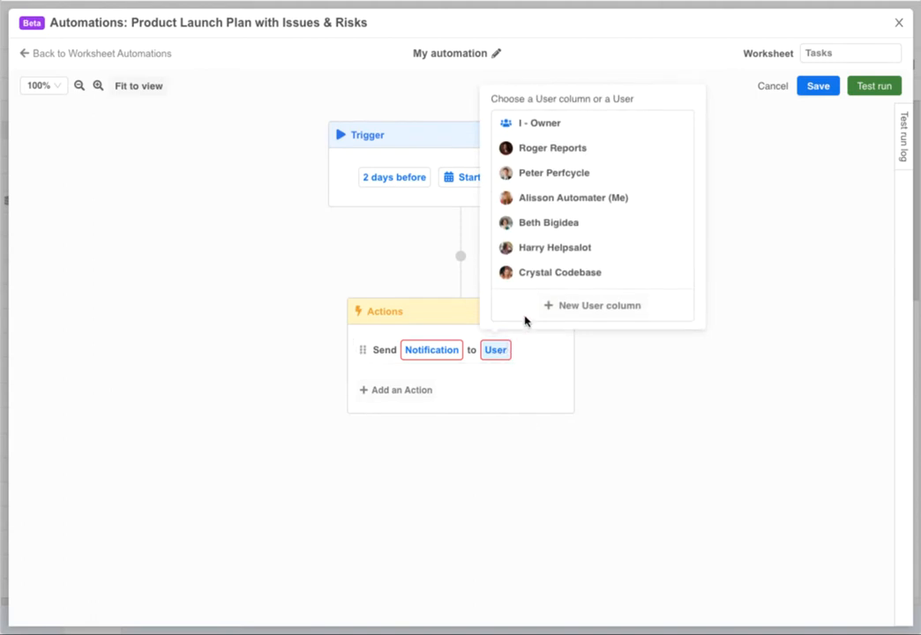
{"action": "mouse_move", "coordinate": [551, 131]}
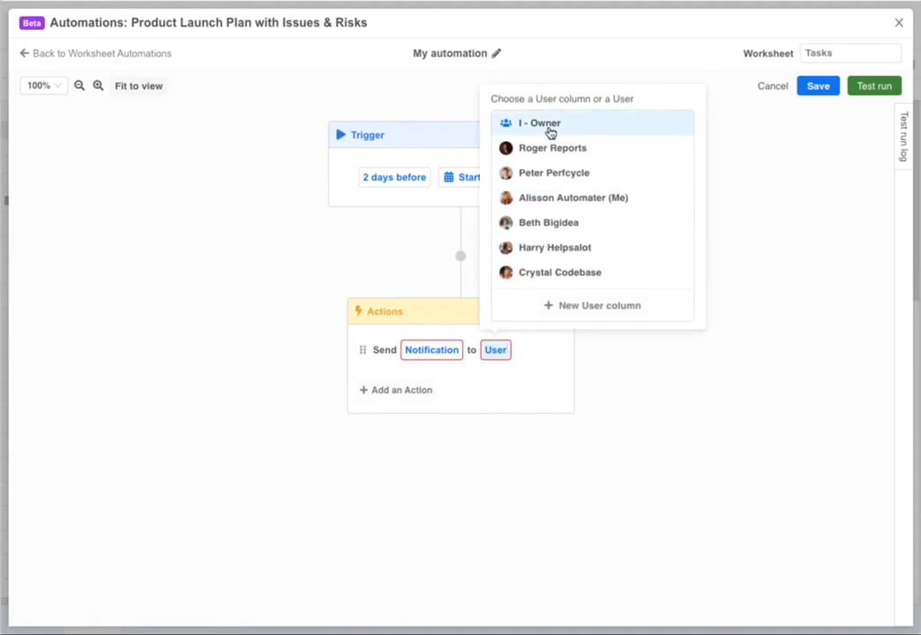
{"action": "left_click", "coordinate": [539, 124]}
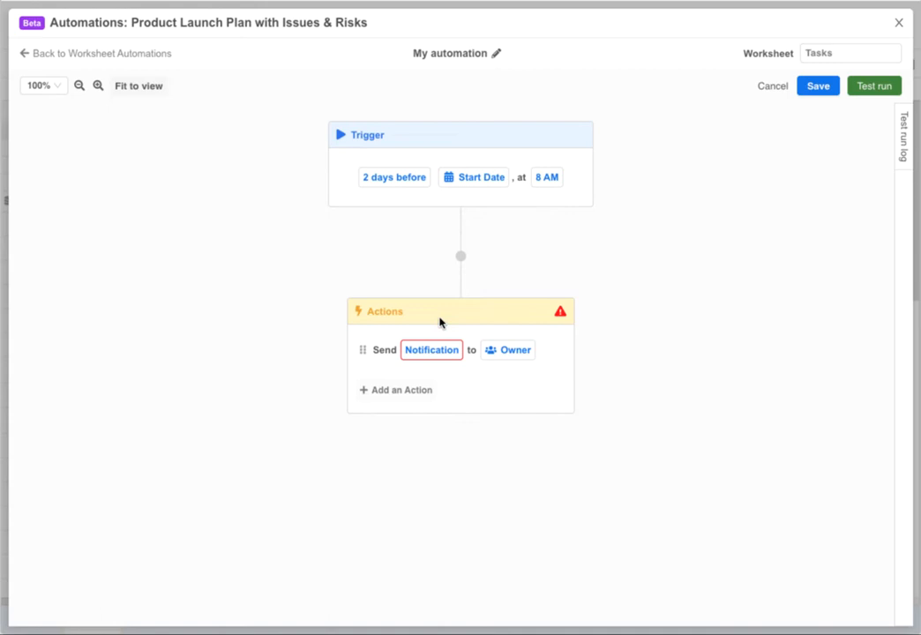
{"action": "left_click", "coordinate": [431, 349]}
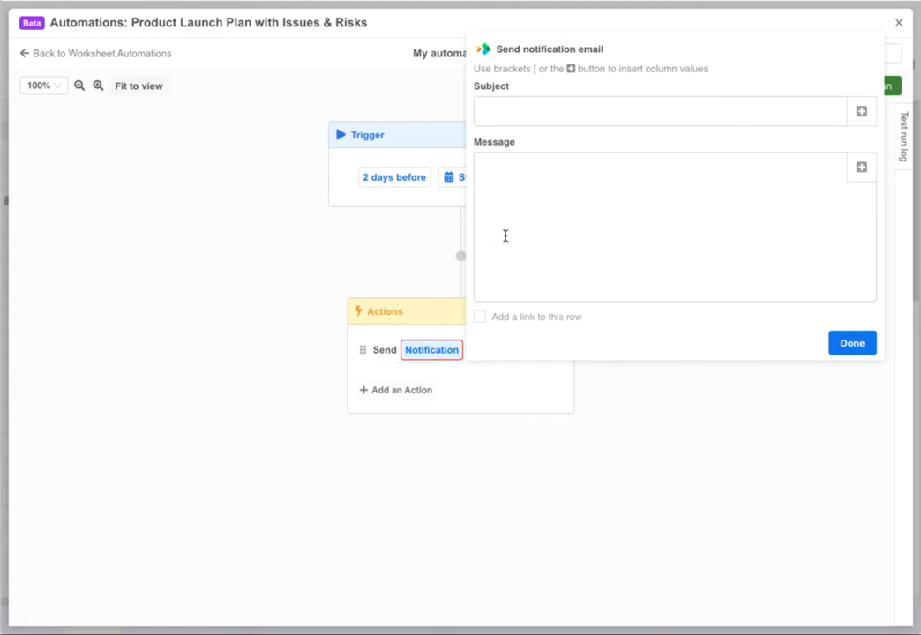
Write the 'Reminder: starts in 2 days' email with Task Name, Current status and a row link
{"action": "type", "text": "Launch Plan"}
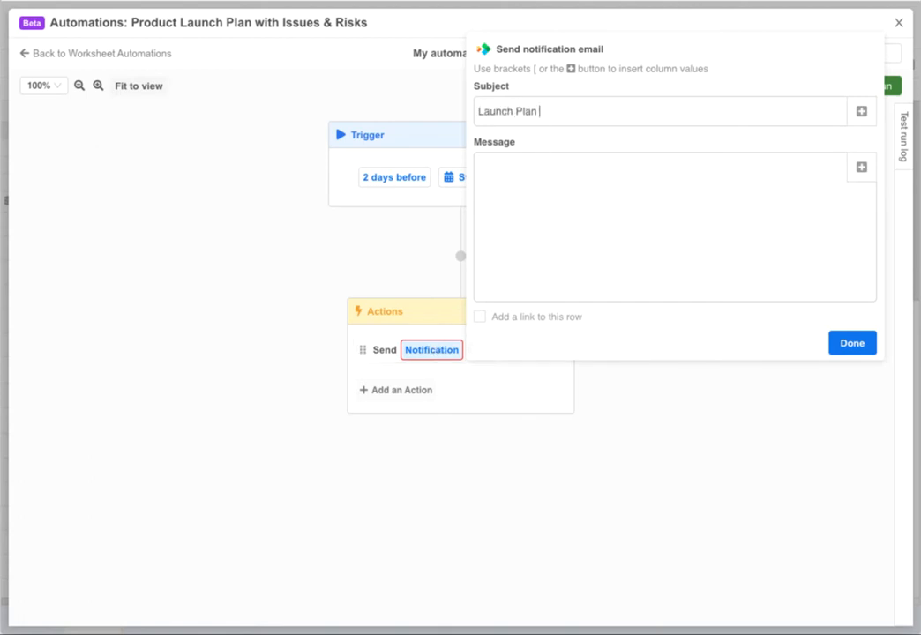
{"action": "type", "text": "Reminder: starts in 2 days"}
{"action": "left_click", "coordinate": [674, 226]}
{"action": "type", "text": "Hey Owner , the [t"}
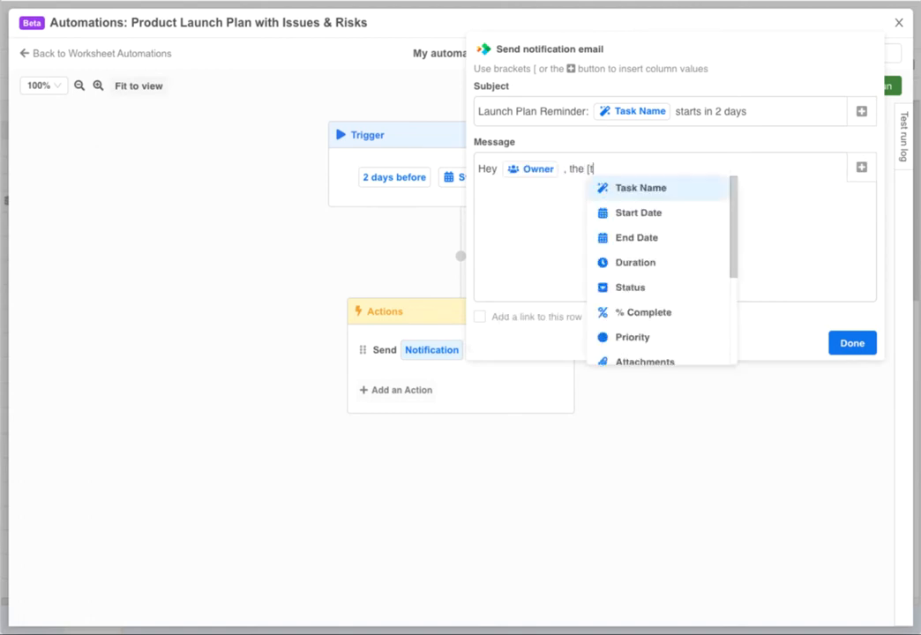
{"action": "left_click", "coordinate": [642, 187]}
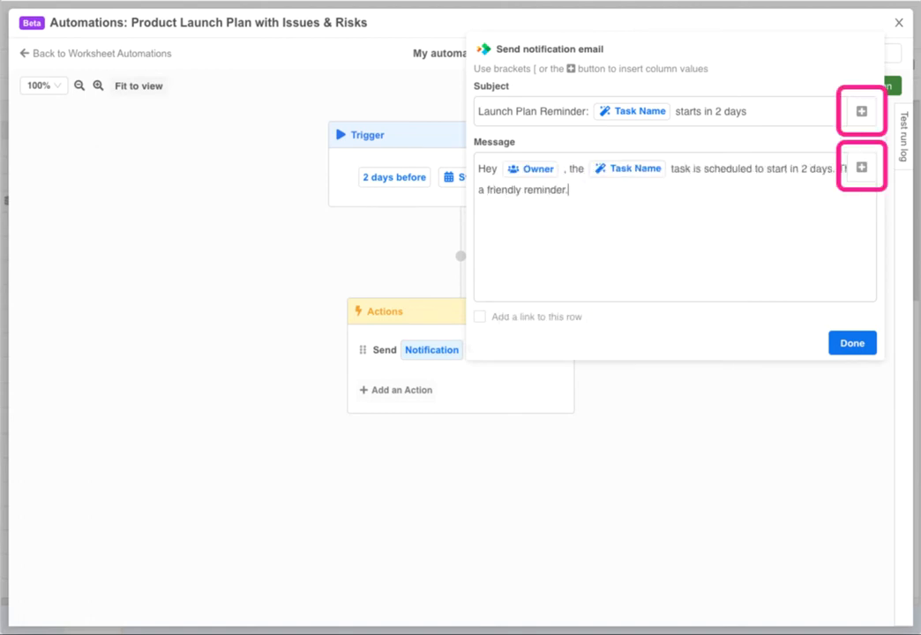
{"action": "type", "text": "Current status: Status"}
{"action": "type", "text": "% Complete: % Complete"}
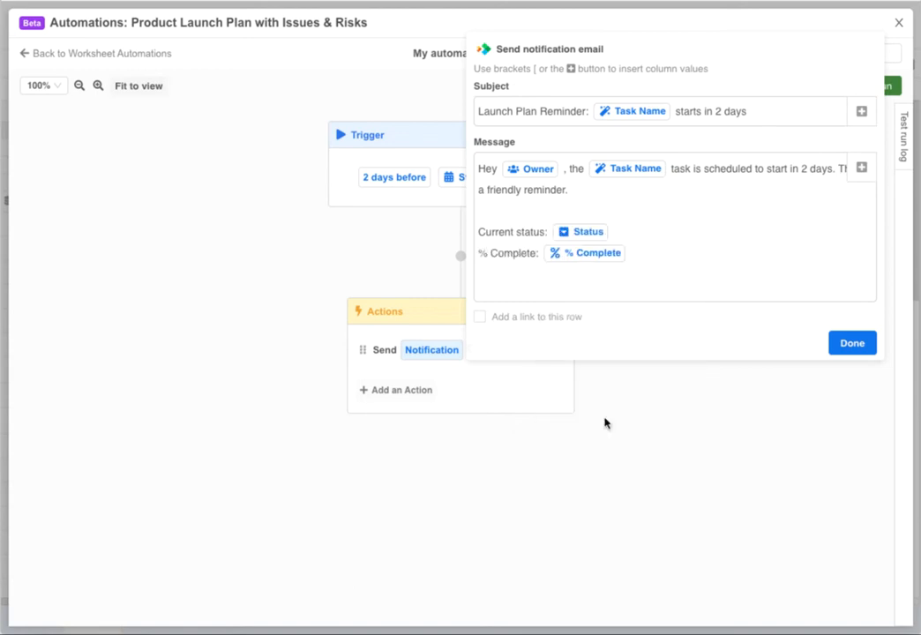
{"action": "mouse_move", "coordinate": [510, 327]}
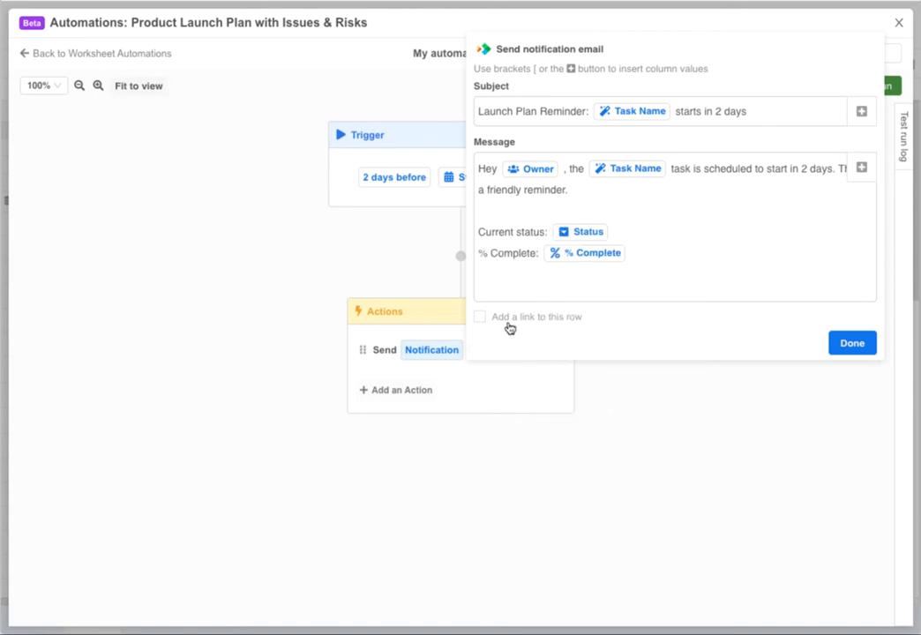
{"action": "left_click", "coordinate": [480, 318]}
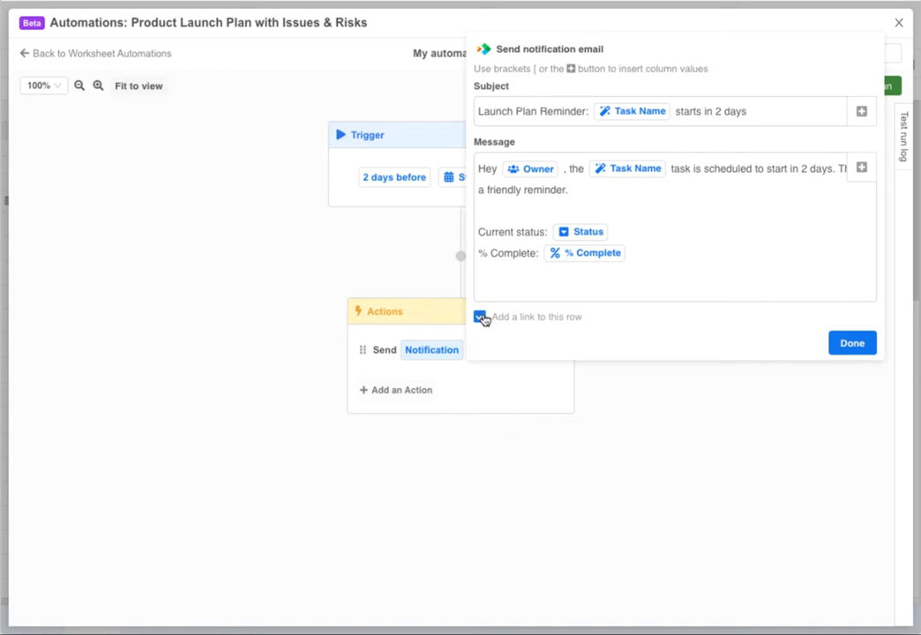
{"action": "left_click", "coordinate": [480, 318]}
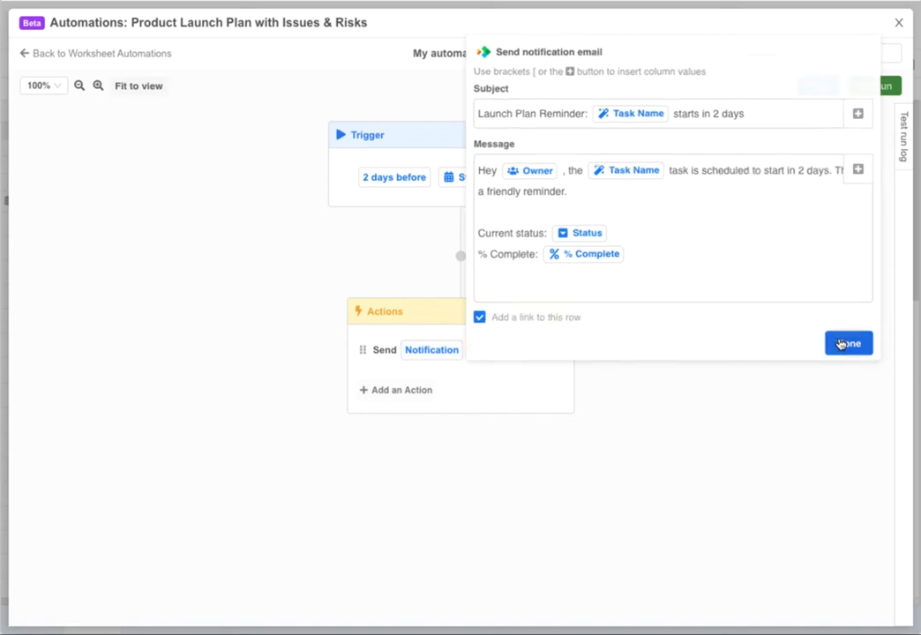
{"action": "left_click", "coordinate": [847, 342]}
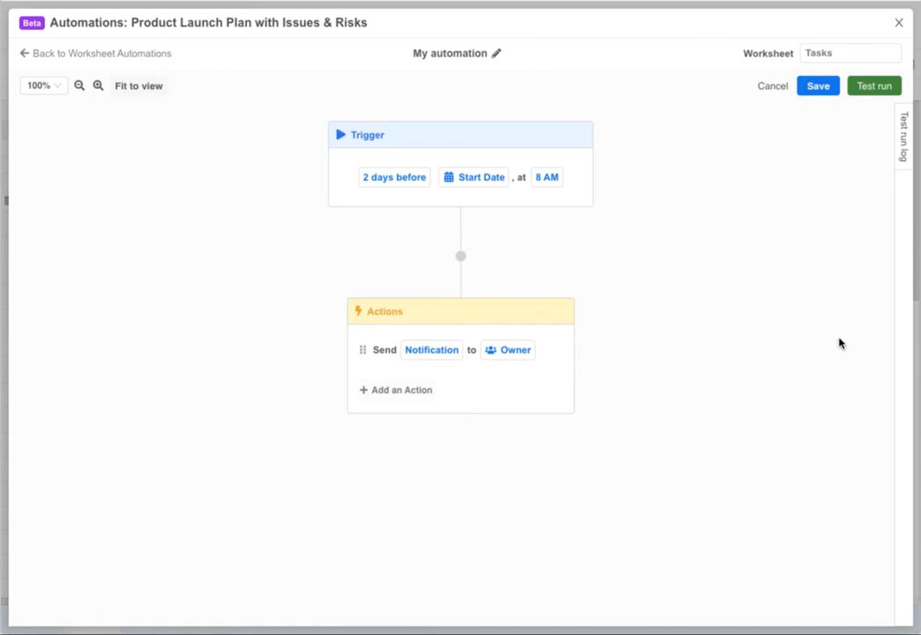
{"action": "mouse_move", "coordinate": [494, 271]}
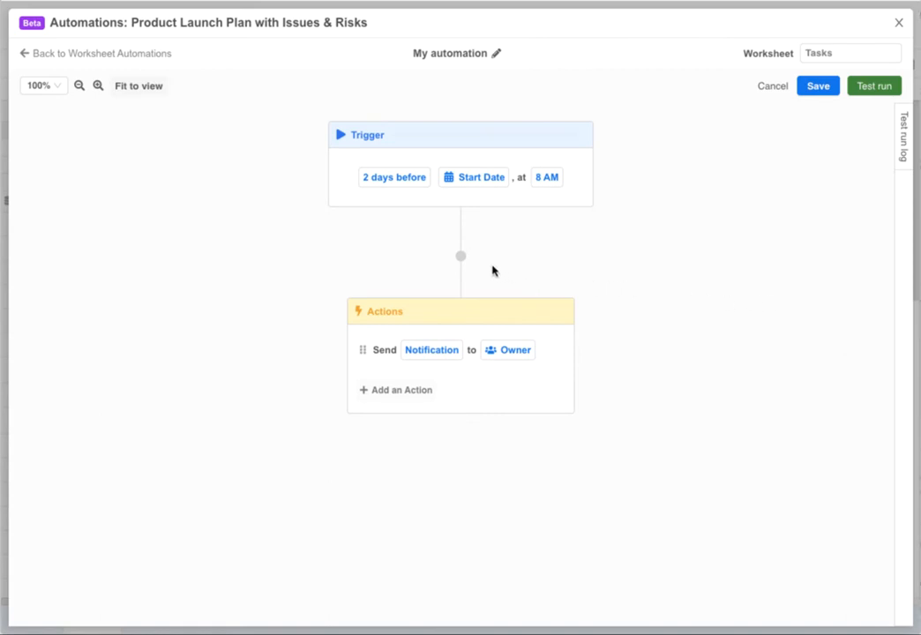
Insert a condition before the email requiring F - Status is Not Started
{"action": "left_click", "coordinate": [458, 255]}
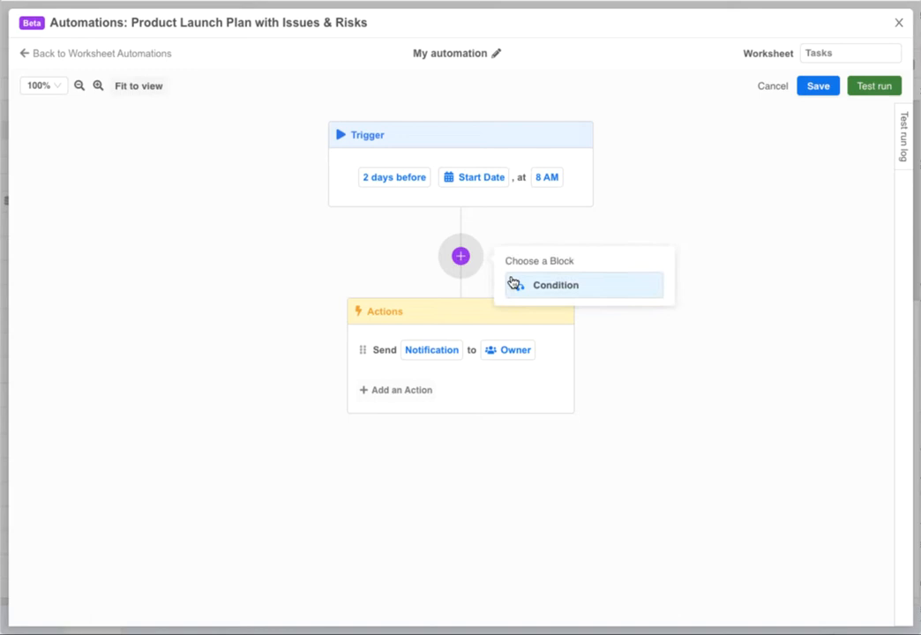
{"action": "left_click", "coordinate": [555, 284]}
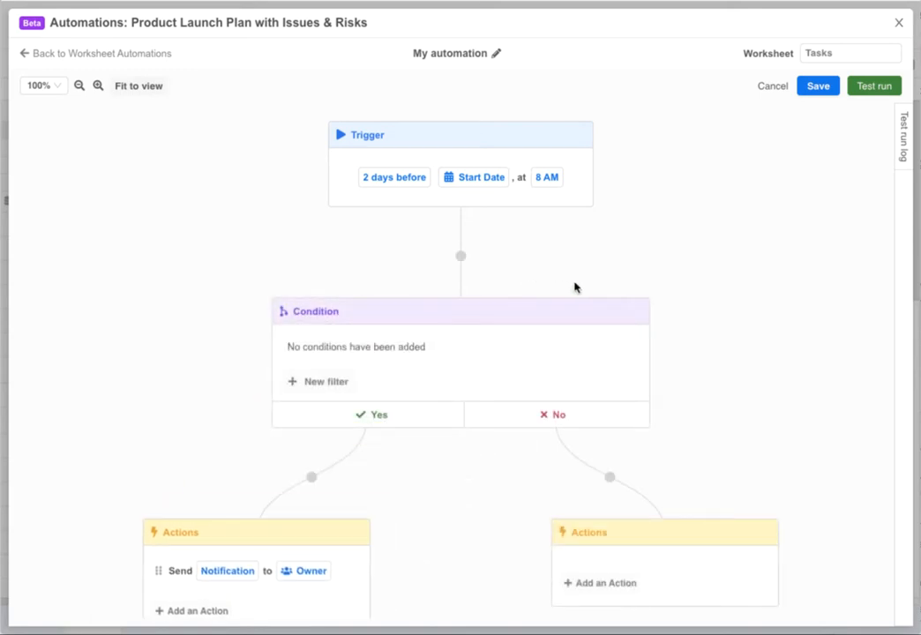
{"action": "scroll", "scroll_direction": "up", "scroll_amount": 3}
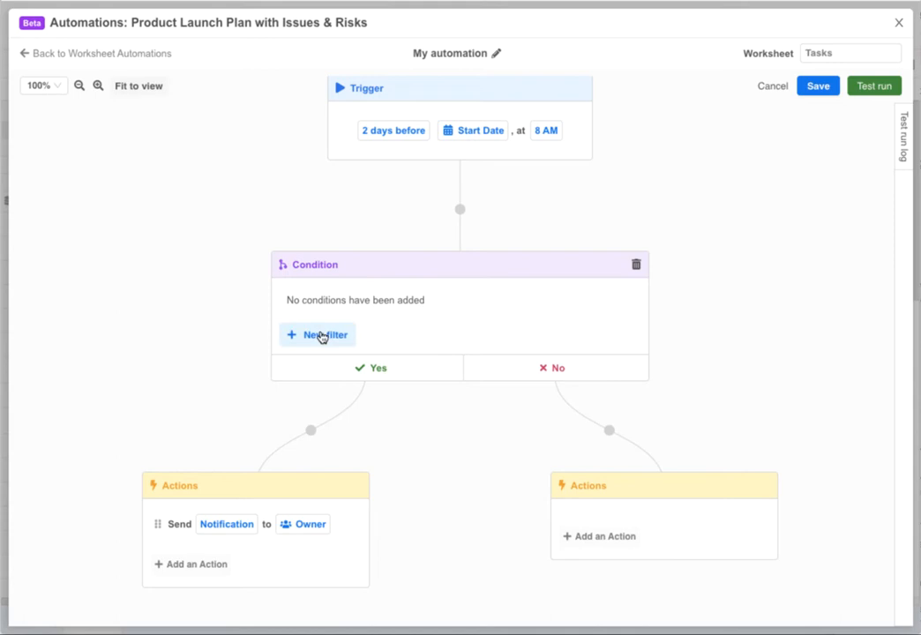
{"action": "left_click", "coordinate": [318, 336]}
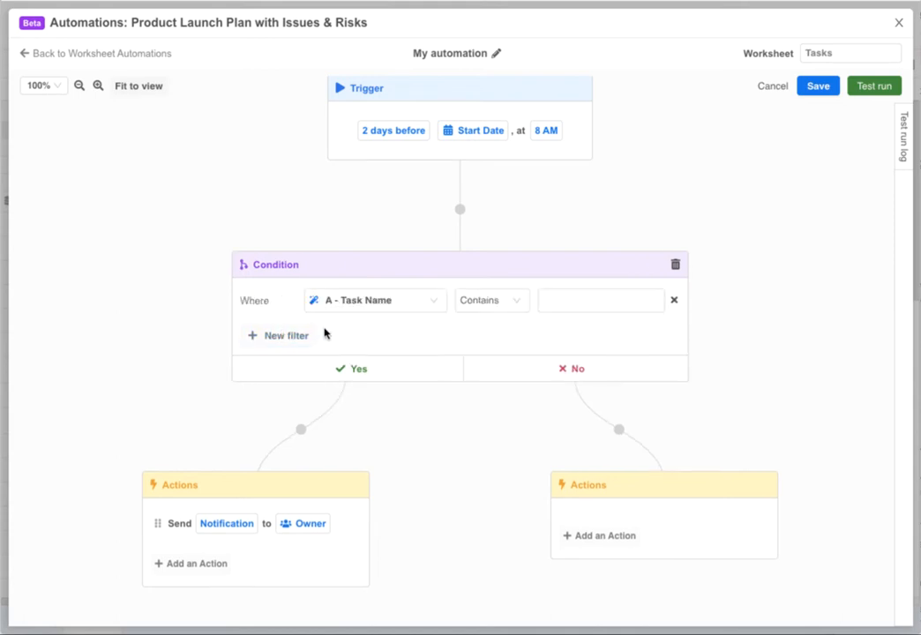
{"action": "left_click", "coordinate": [374, 300]}
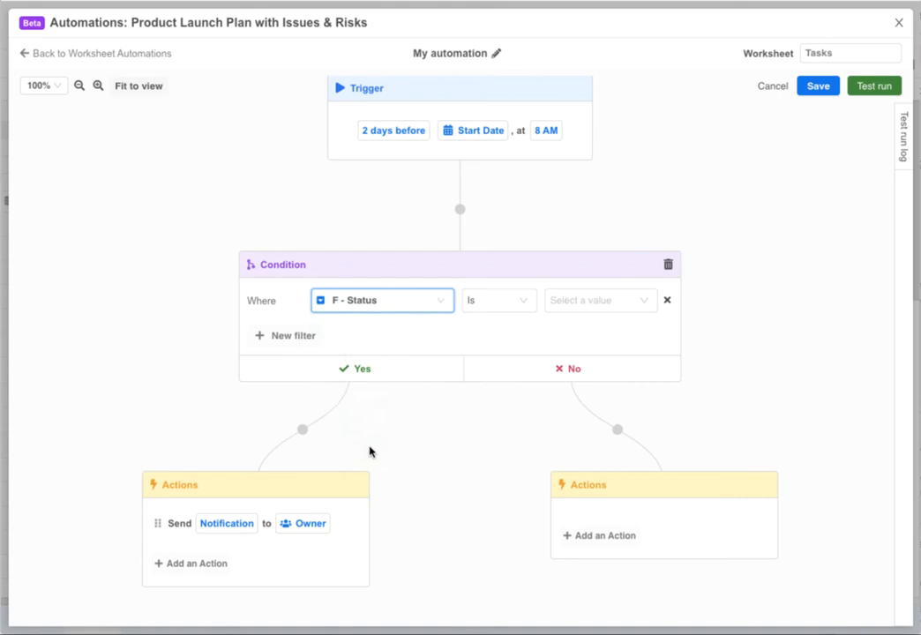
{"action": "left_click", "coordinate": [600, 299]}
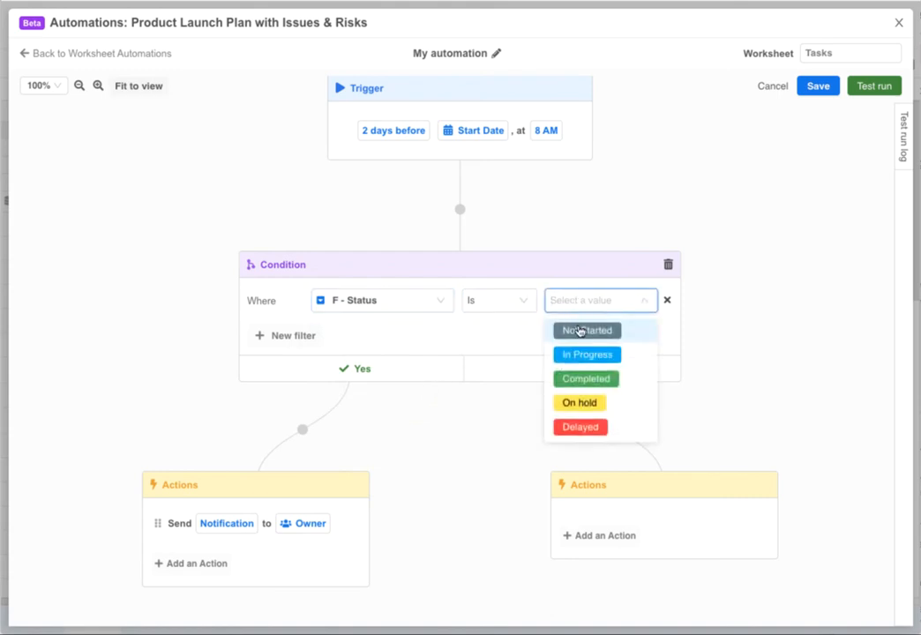
{"action": "left_click", "coordinate": [586, 330]}
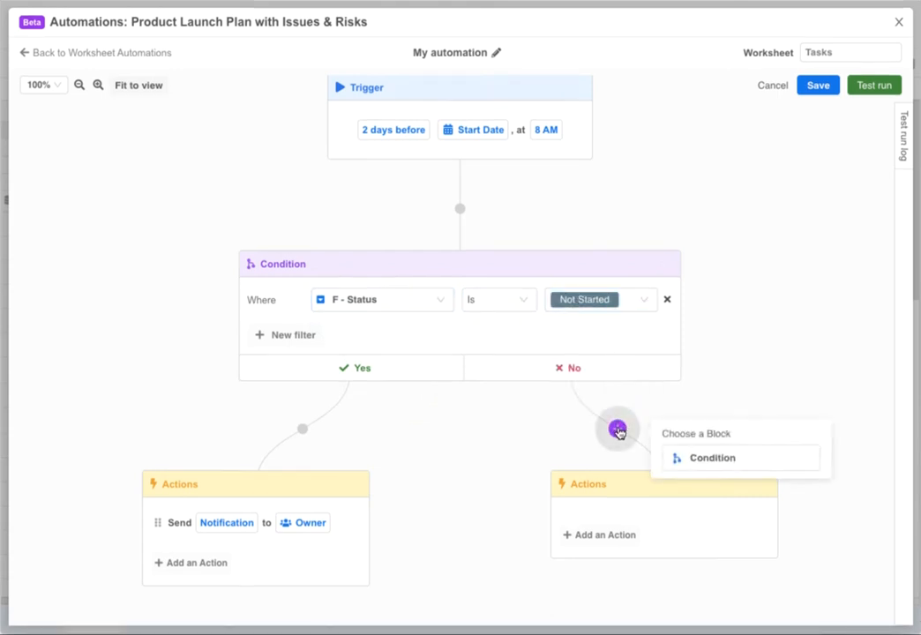
{"action": "left_click", "coordinate": [712, 457]}
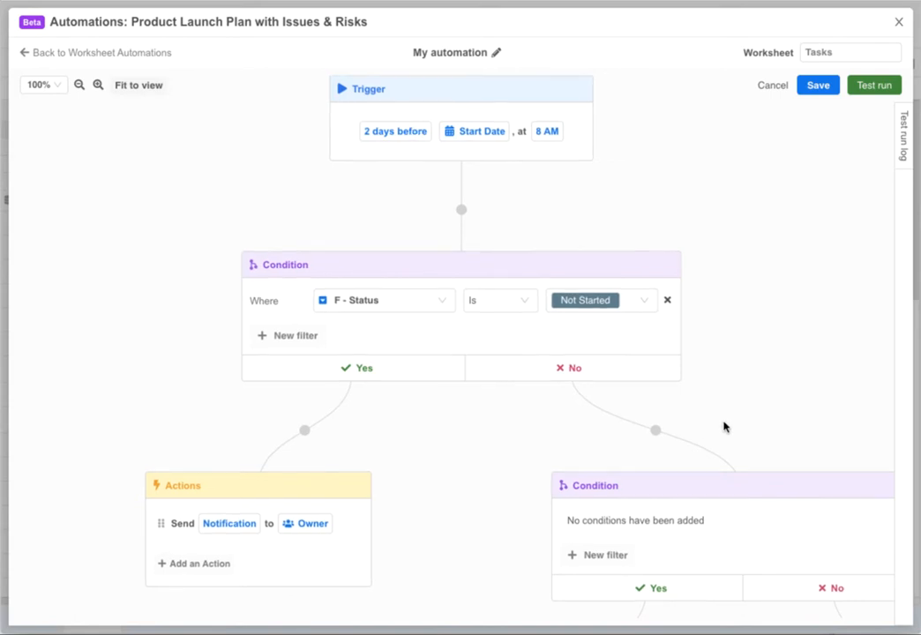
{"action": "left_click", "coordinate": [137, 85]}
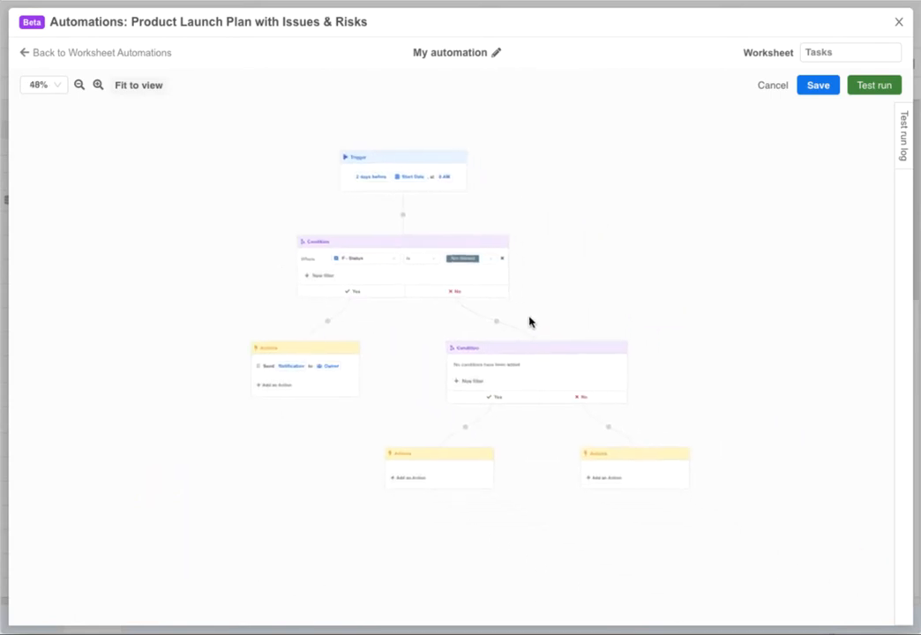
{"action": "left_click", "coordinate": [99, 85]}
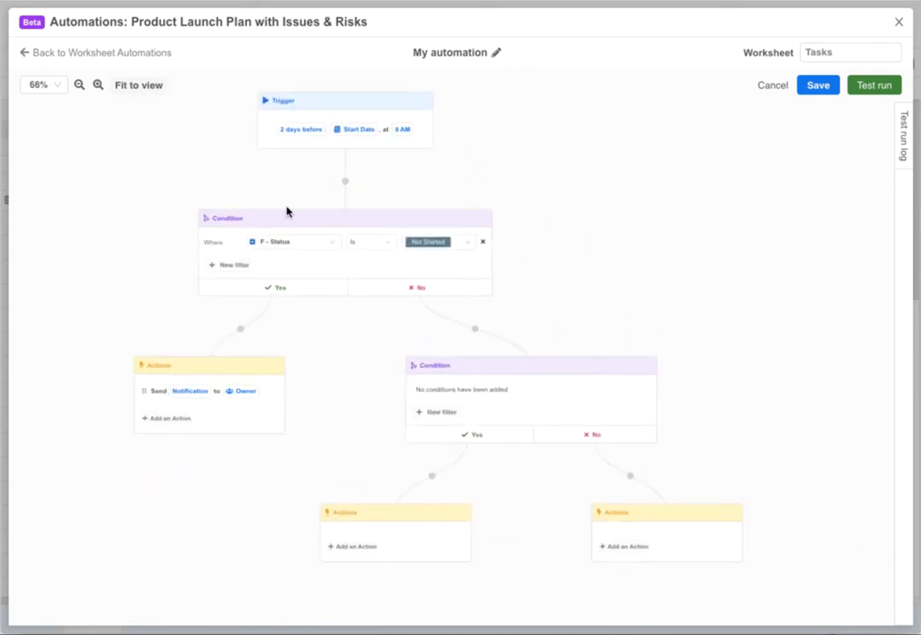
{"action": "left_click", "coordinate": [82, 85]}
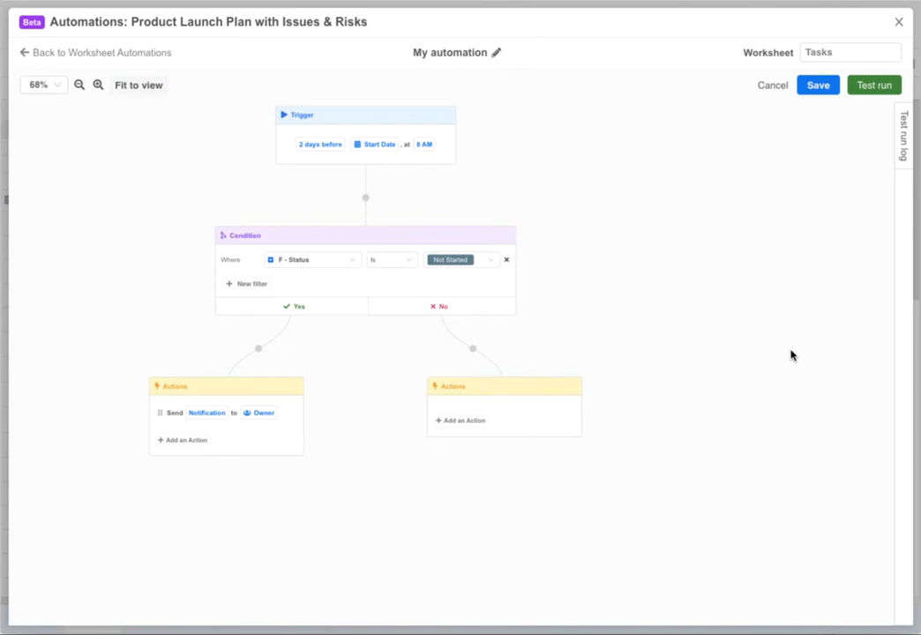
{"action": "left_click", "coordinate": [99, 84]}
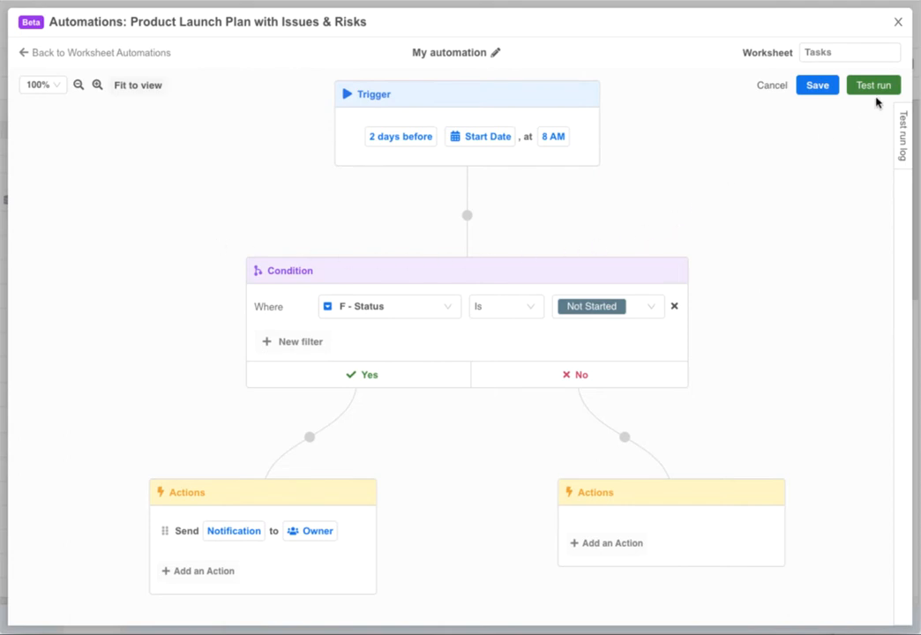
Run a test of the automation on the Investment Review row
{"action": "left_click", "coordinate": [871, 85]}
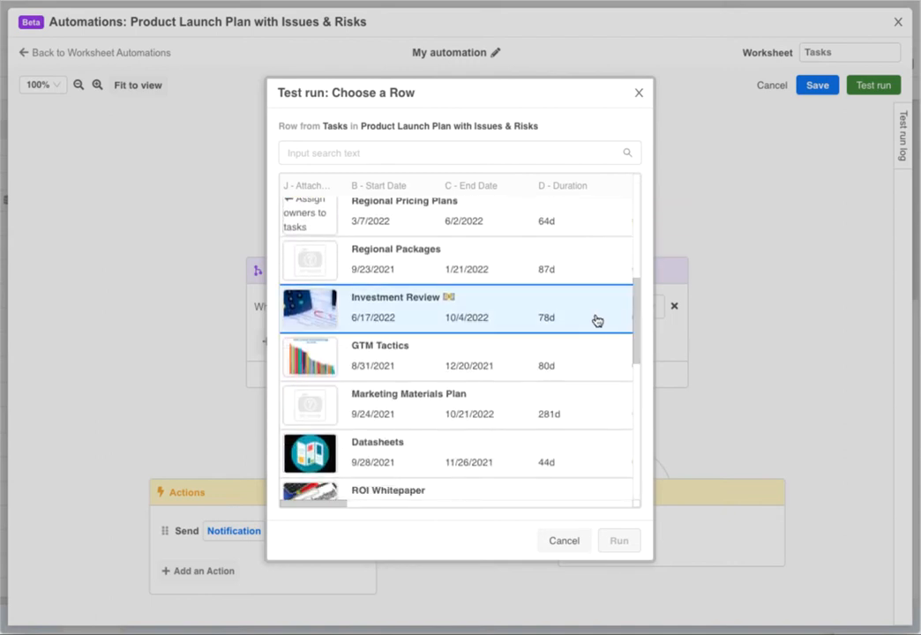
{"action": "left_click", "coordinate": [486, 307]}
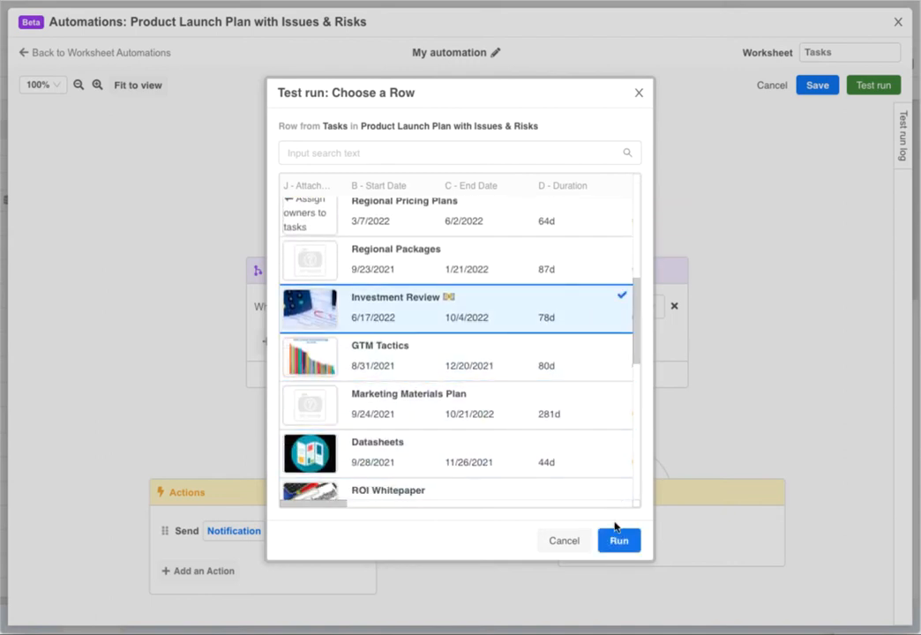
{"action": "left_click", "coordinate": [617, 540]}
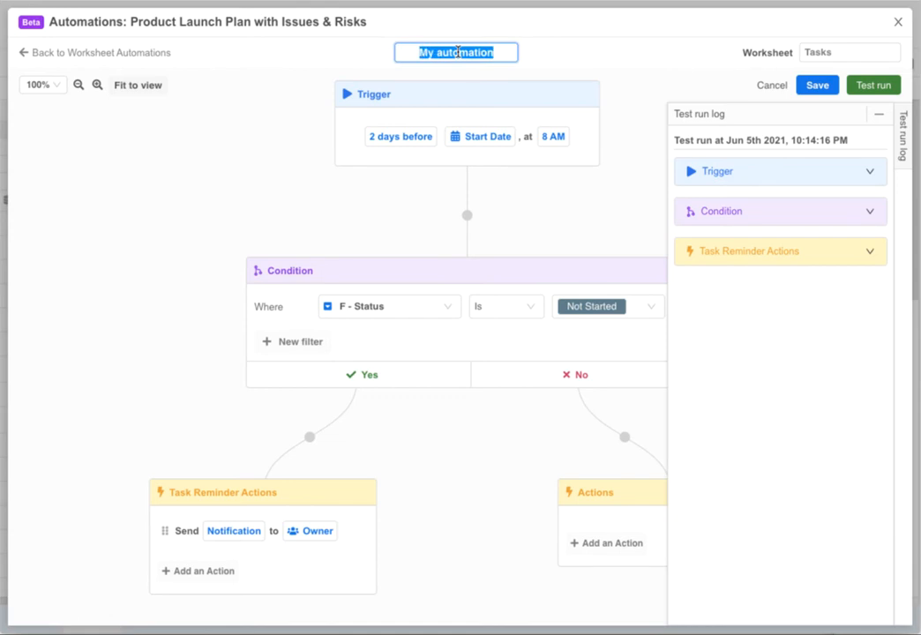
Save Task Start Date Reminder and begin a new blank automation
{"action": "left_click", "coordinate": [815, 85]}
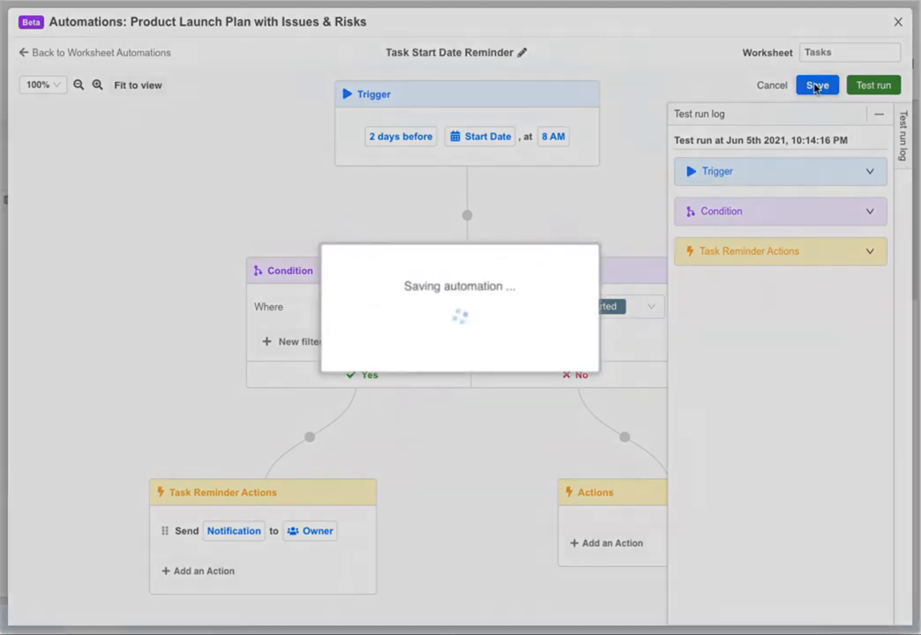
{"action": "left_click", "coordinate": [815, 85]}
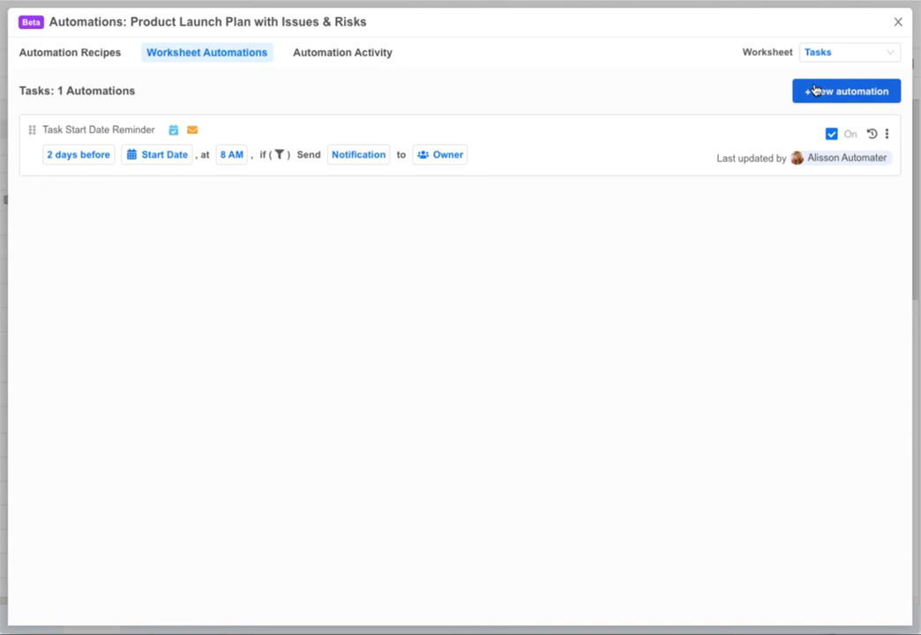
{"action": "left_click", "coordinate": [847, 91]}
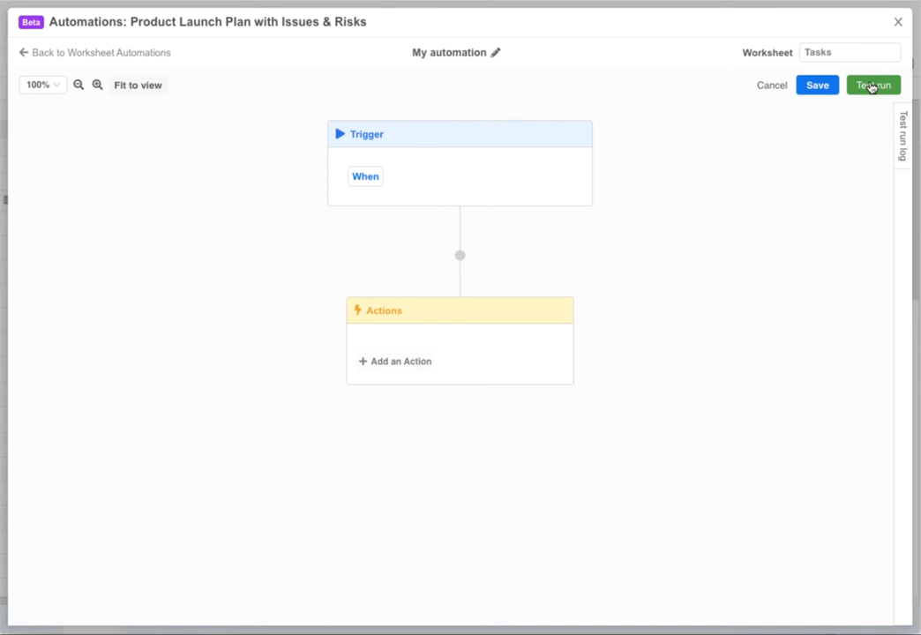
Trigger the automation when the Status select column changes to Completed
{"action": "left_click", "coordinate": [365, 176]}
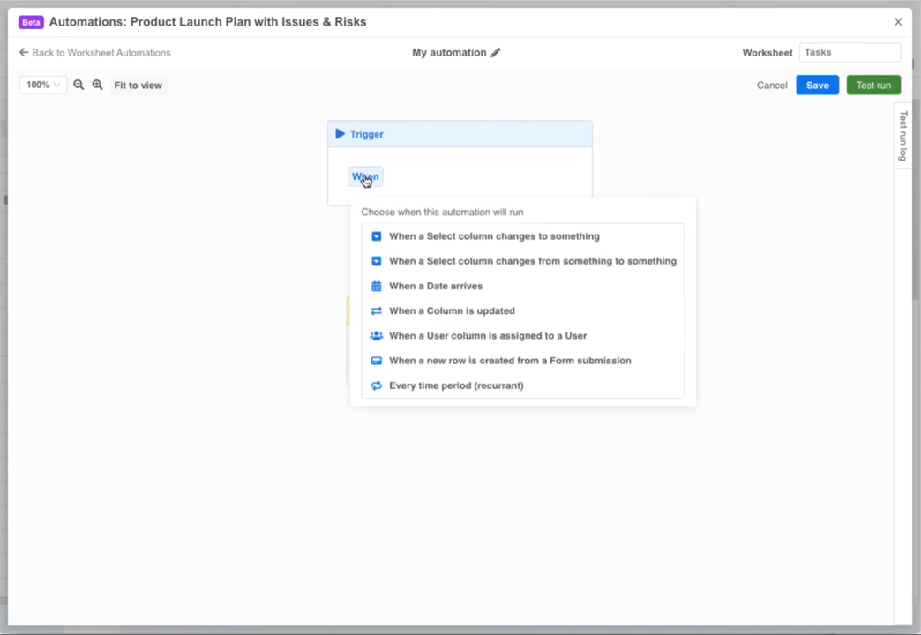
{"action": "mouse_move", "coordinate": [494, 237]}
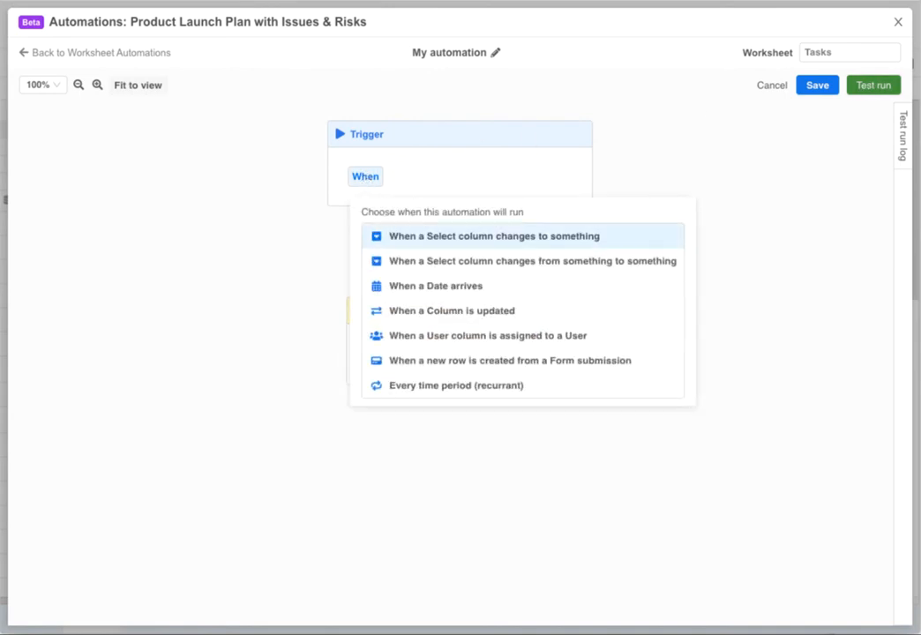
{"action": "left_click", "coordinate": [494, 236]}
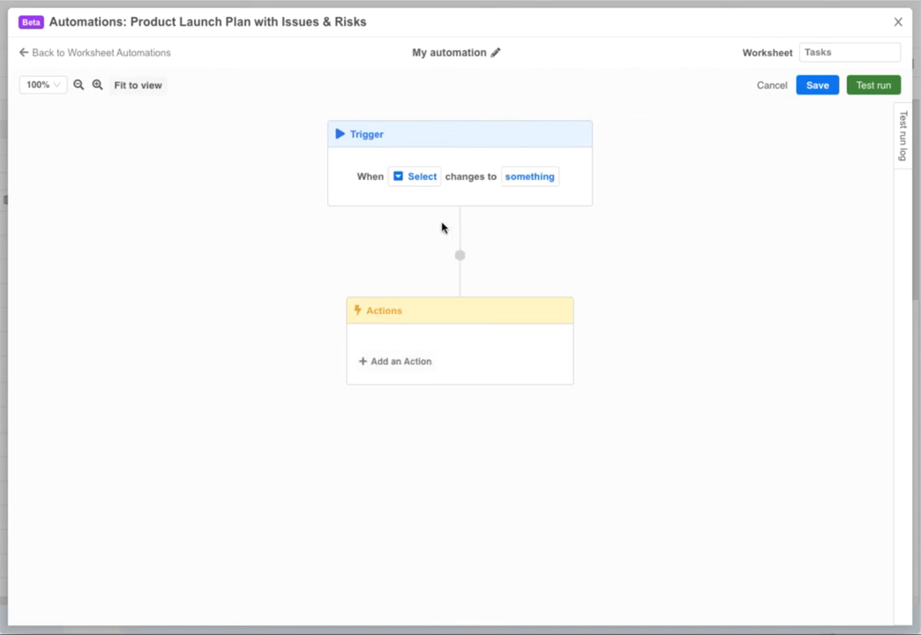
{"action": "left_click", "coordinate": [415, 177]}
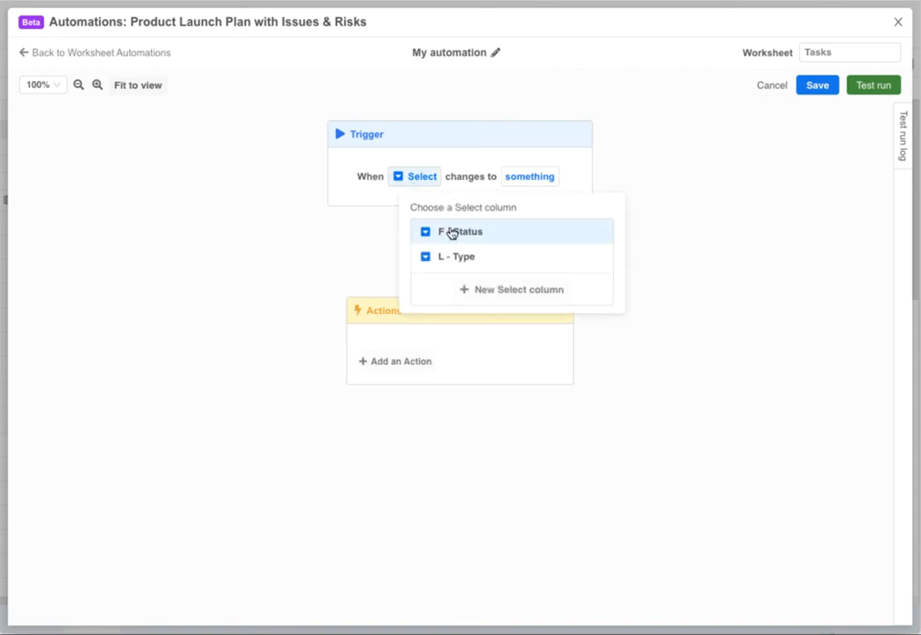
{"action": "left_click", "coordinate": [459, 231]}
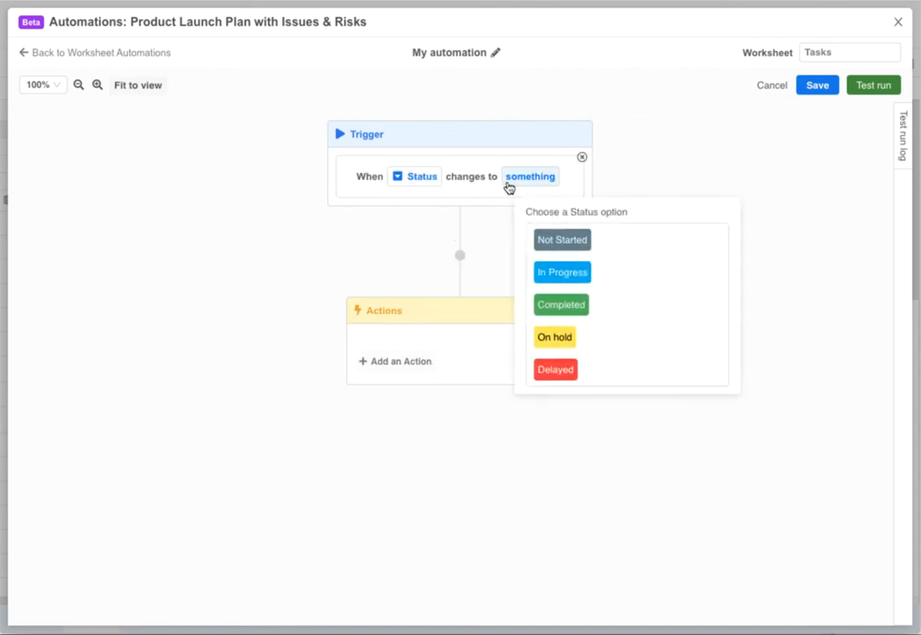
{"action": "mouse_move", "coordinate": [561, 272]}
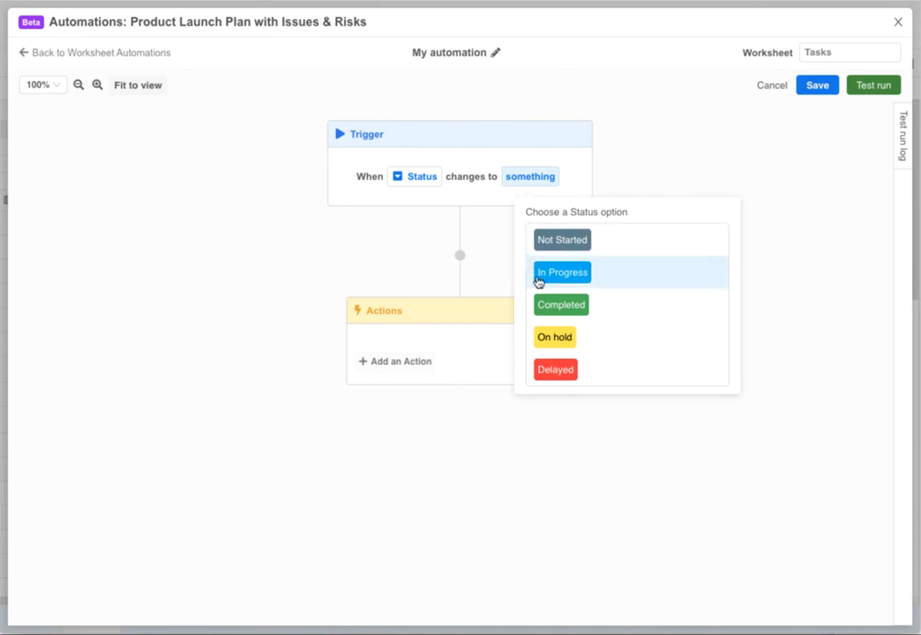
{"action": "left_click", "coordinate": [401, 361]}
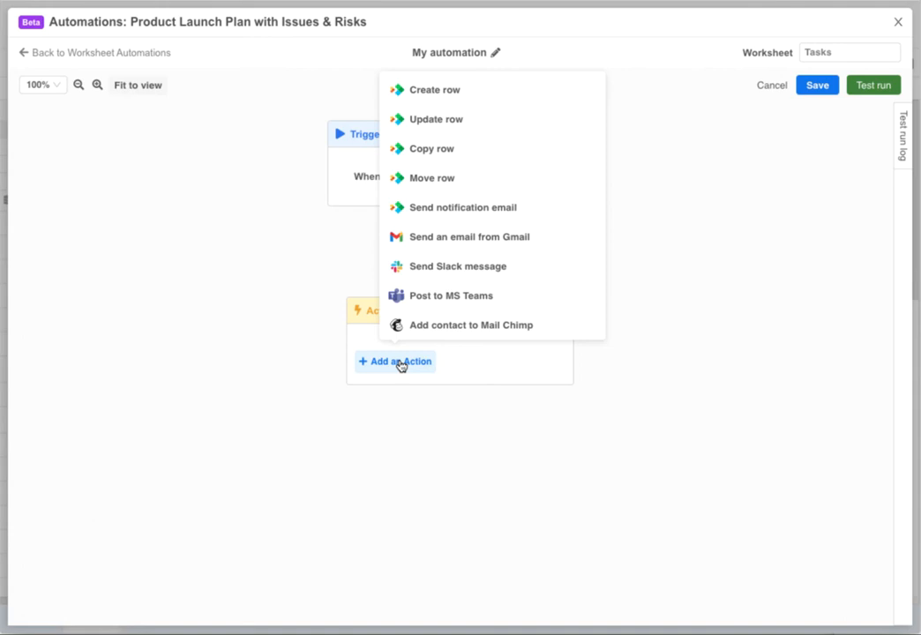
{"action": "mouse_move", "coordinate": [450, 296]}
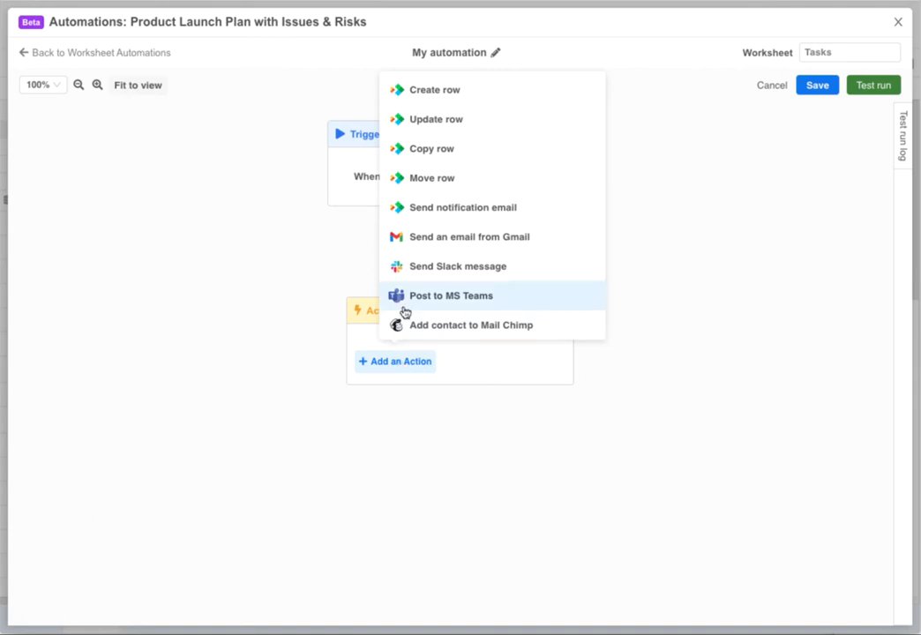
Add a Send Slack message action and connect the Slack workspace
{"action": "left_click", "coordinate": [458, 264]}
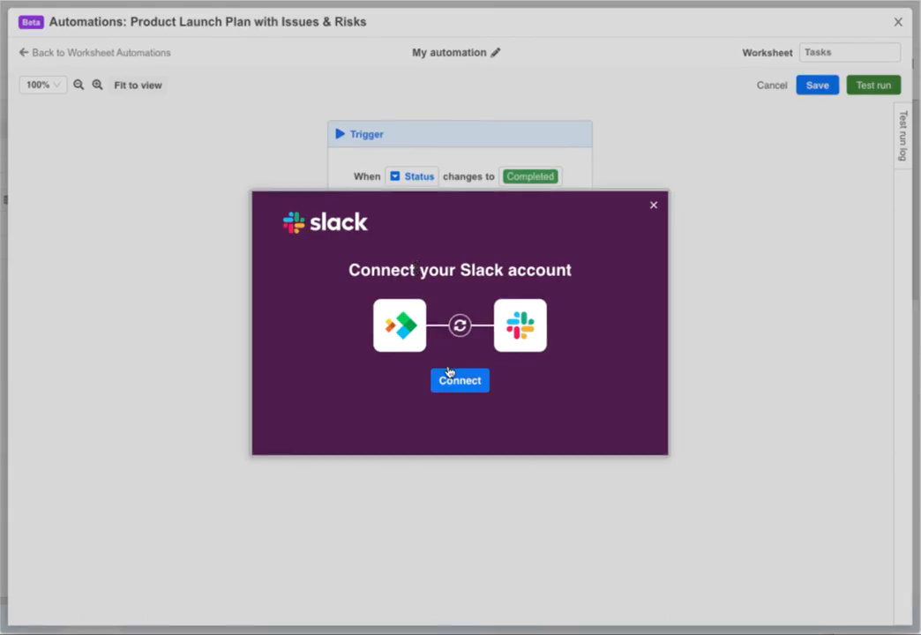
{"action": "left_click", "coordinate": [459, 381]}
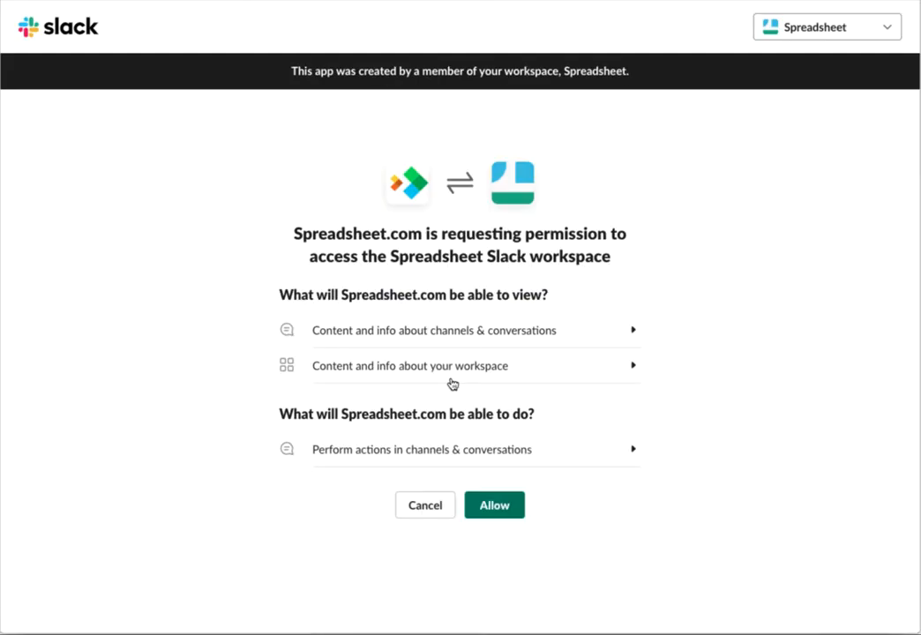
{"action": "left_click", "coordinate": [494, 504]}
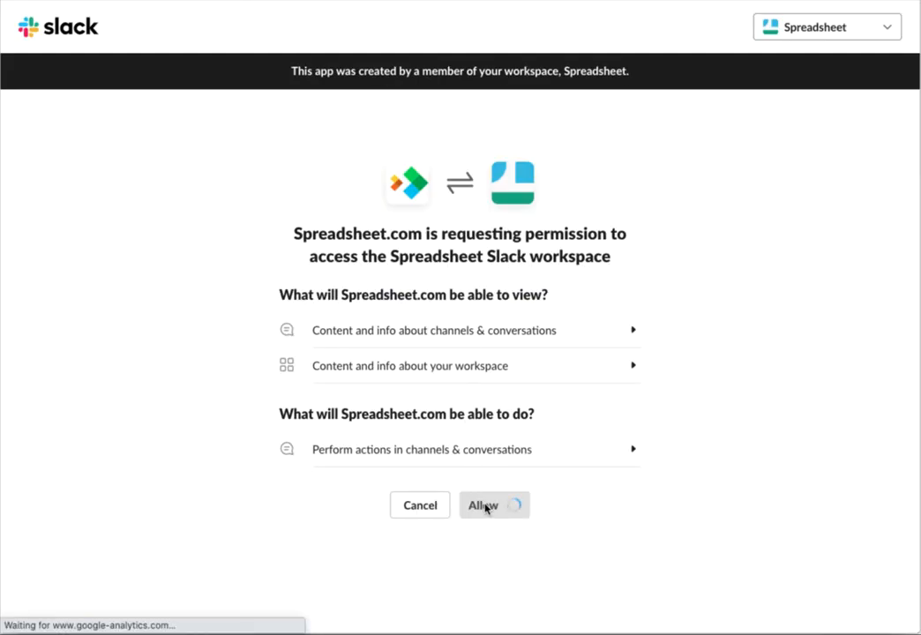
{"action": "left_click", "coordinate": [483, 505]}
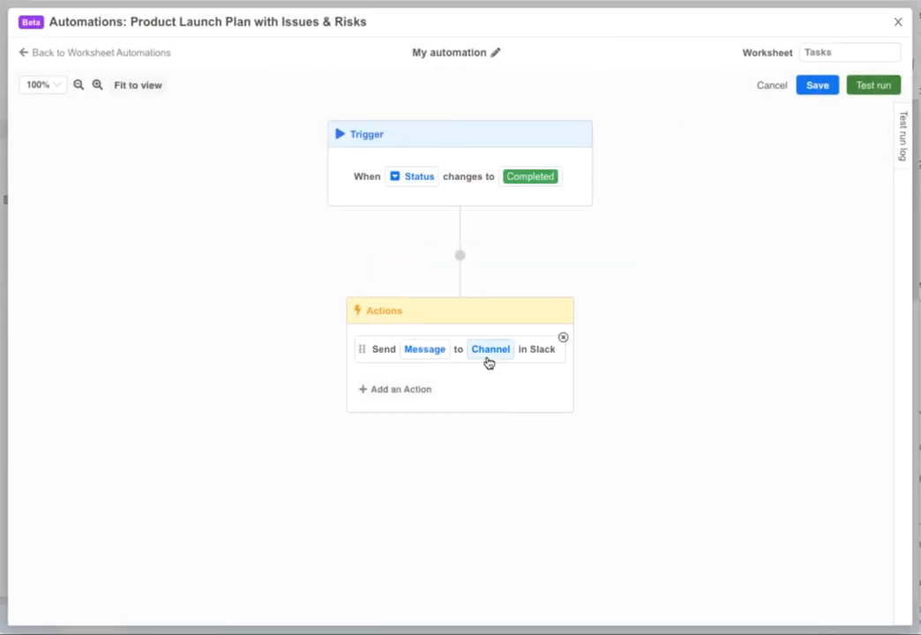
Post the Task Name completion message with a row link to the automations channel
{"action": "left_click", "coordinate": [490, 349]}
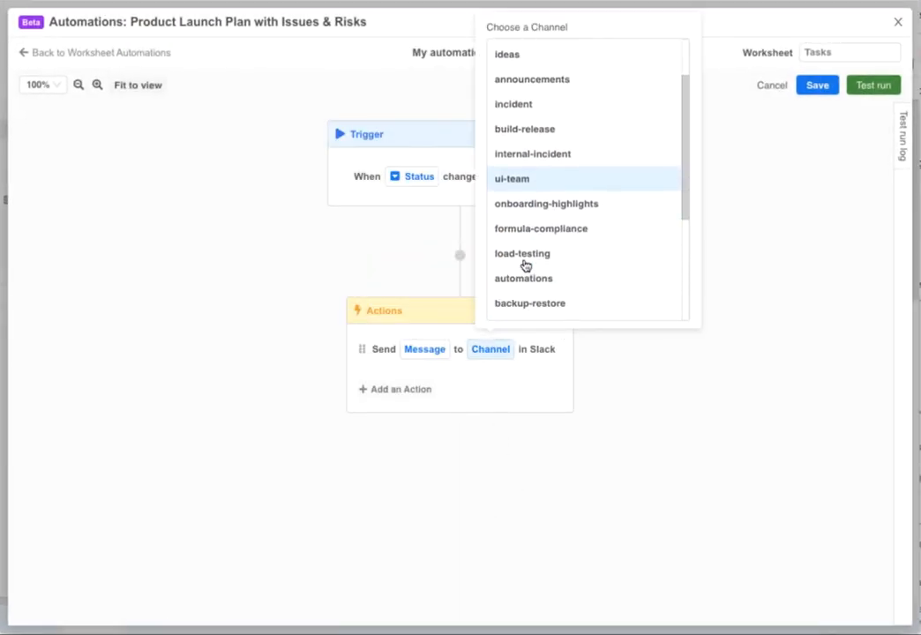
{"action": "left_click", "coordinate": [522, 279]}
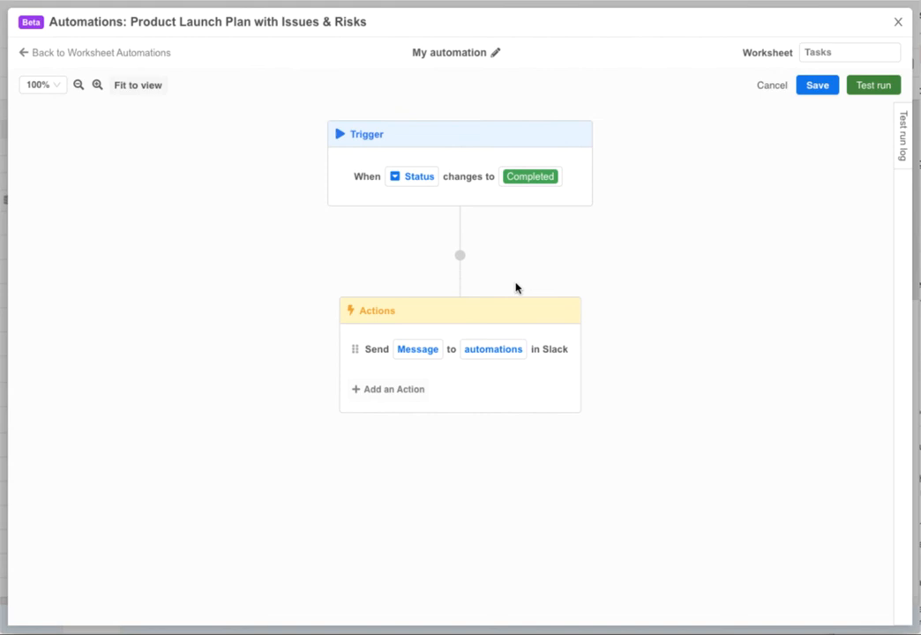
{"action": "left_click", "coordinate": [416, 349]}
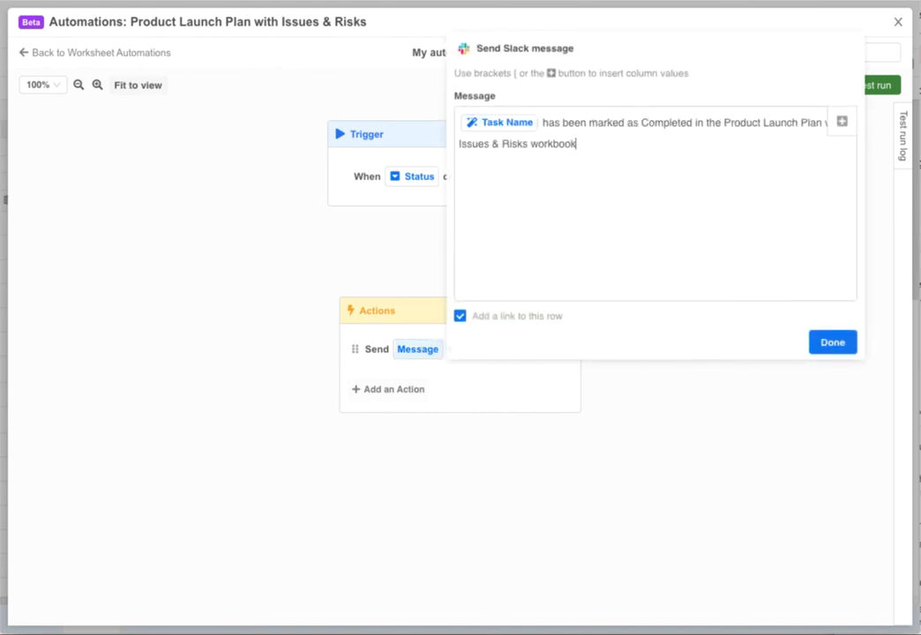
{"action": "left_click", "coordinate": [833, 342]}
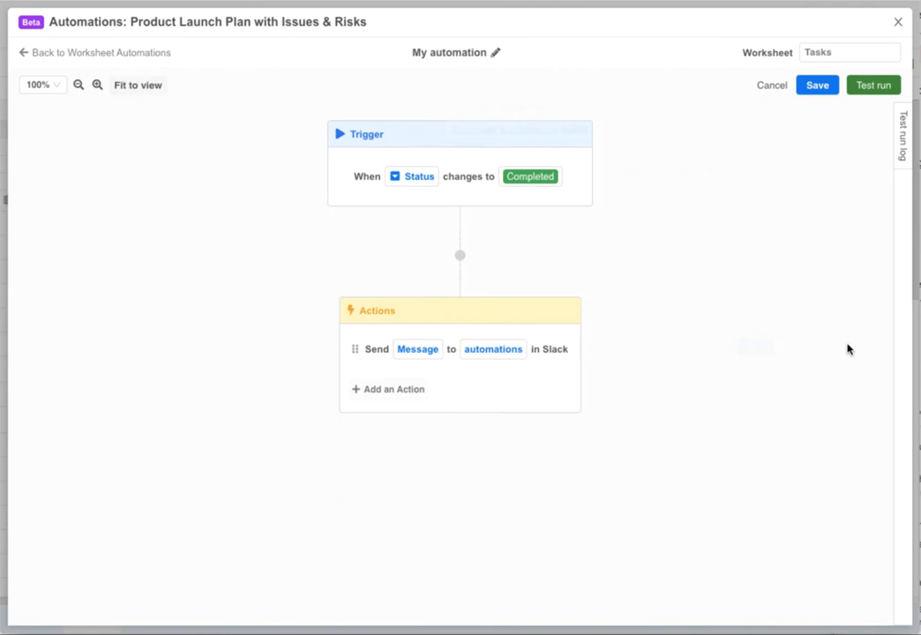
{"action": "mouse_move", "coordinate": [420, 403]}
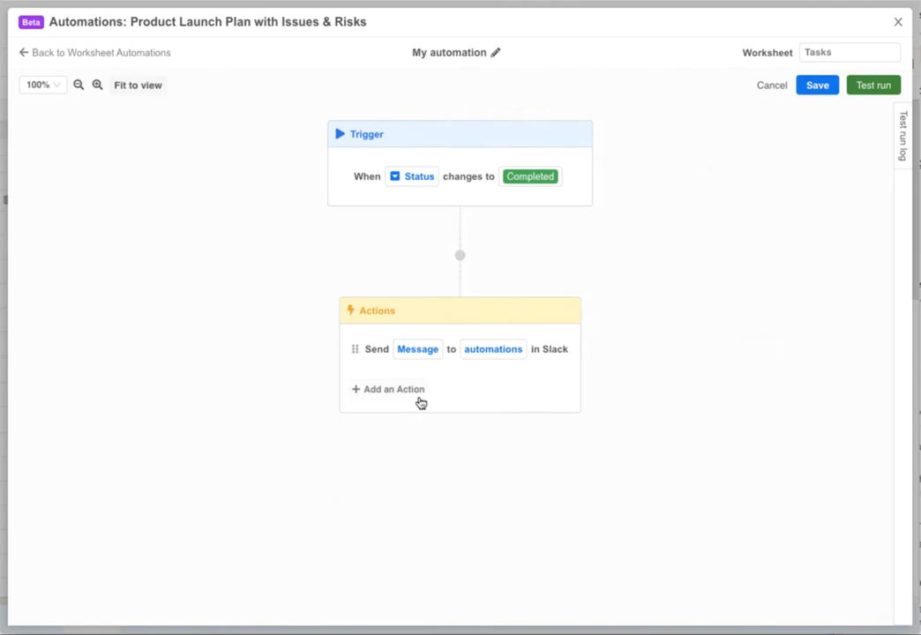
{"action": "left_click", "coordinate": [394, 389]}
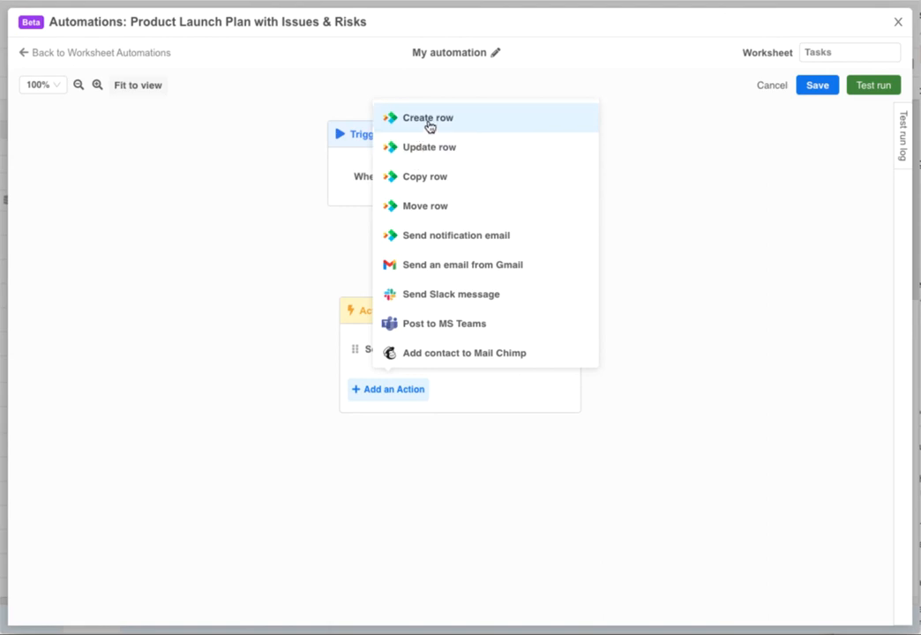
Add a Create row action targeting the Archived Tasks worksheet and bring up its column mapping
{"action": "left_click", "coordinate": [427, 116]}
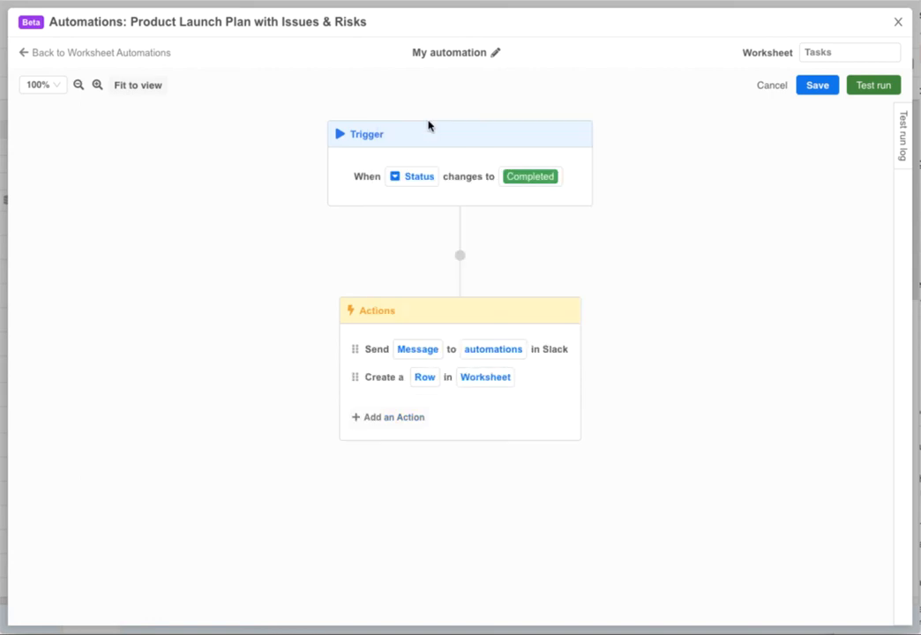
{"action": "left_click", "coordinate": [485, 377]}
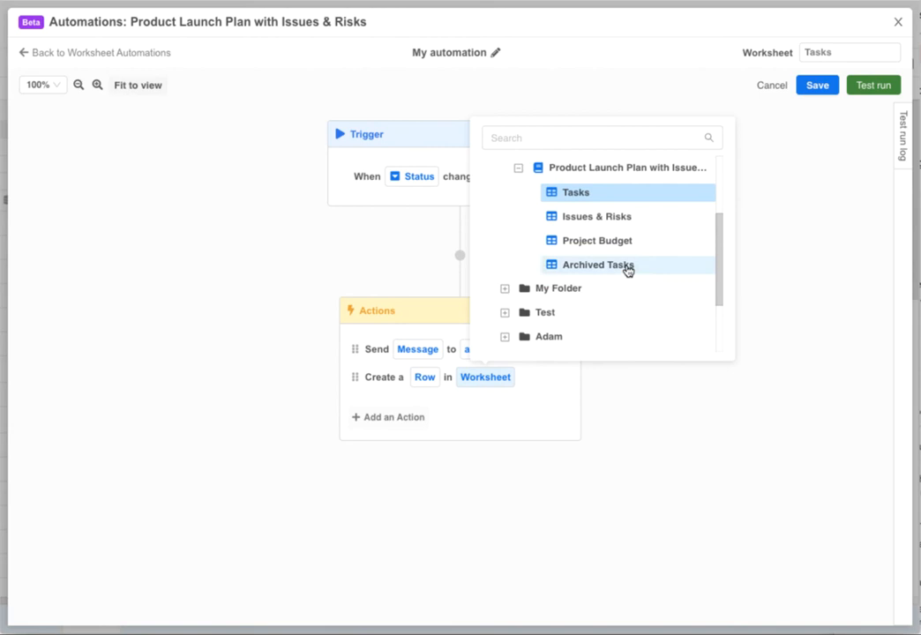
{"action": "left_click", "coordinate": [598, 265]}
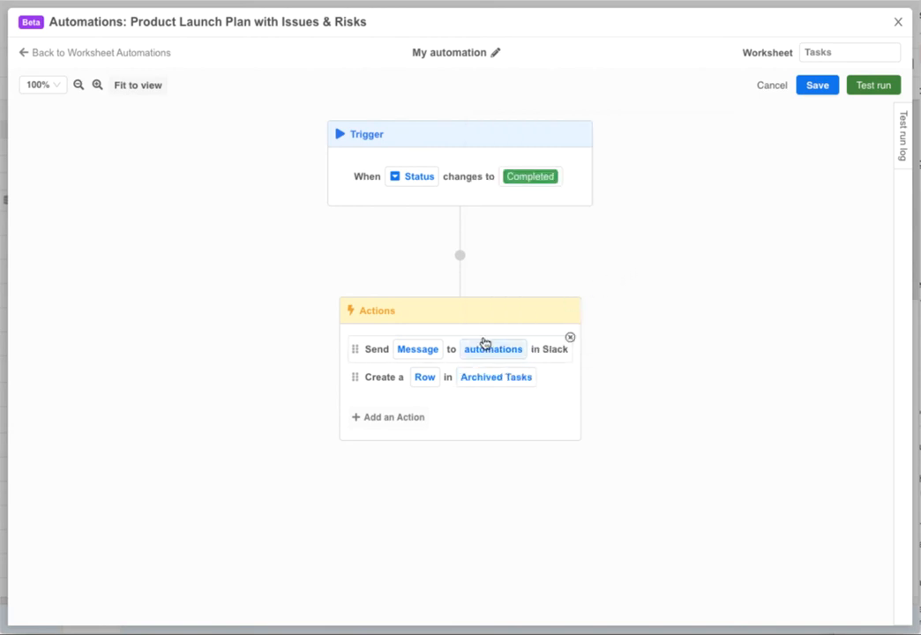
{"action": "left_click", "coordinate": [423, 378]}
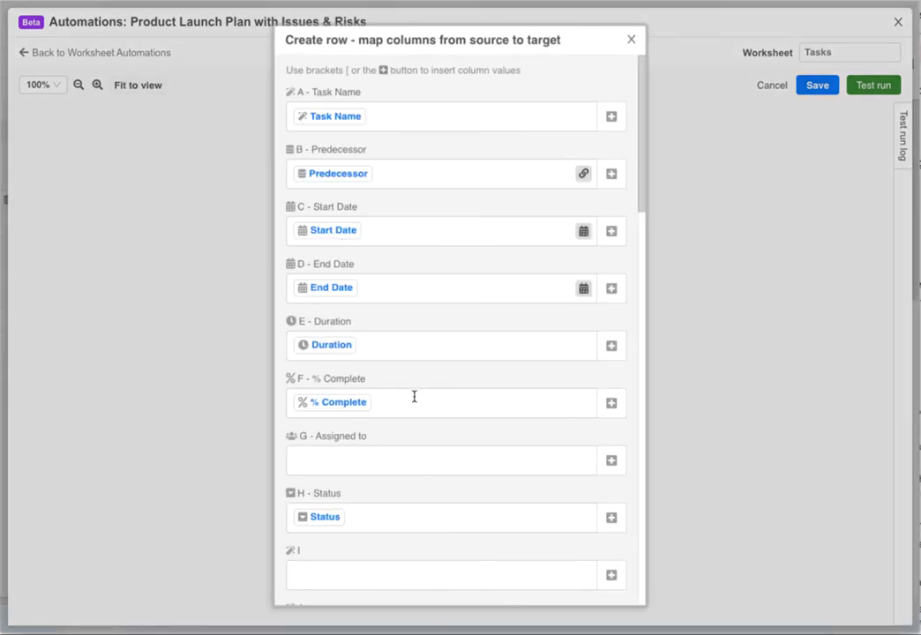
Review the Task Name, Start Date and Status mappings, then move the archive-row action ahead of the Slack message
{"action": "left_click", "coordinate": [441, 459]}
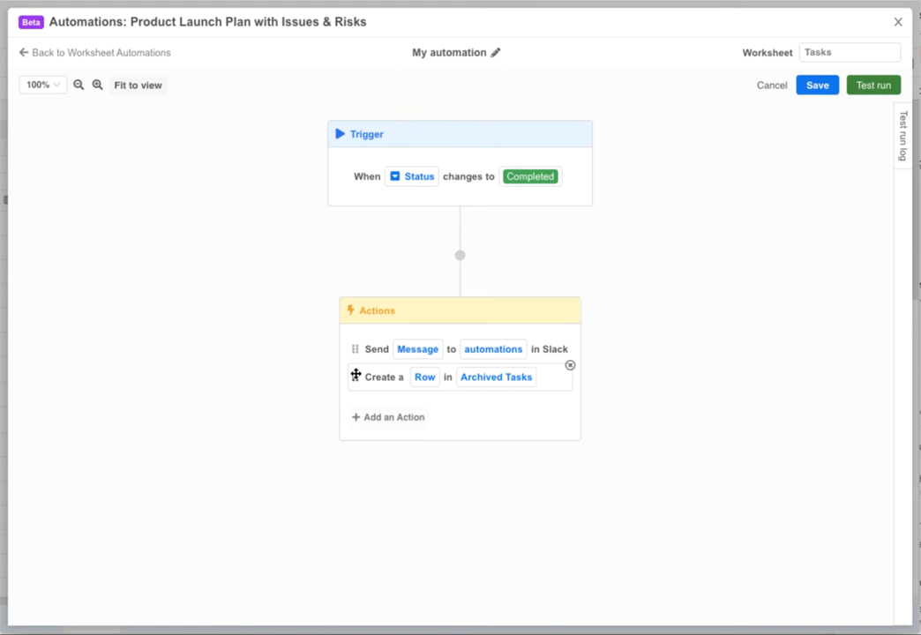
{"action": "left_click_drag", "start_coordinate": [356, 377], "coordinate": [356, 349]}
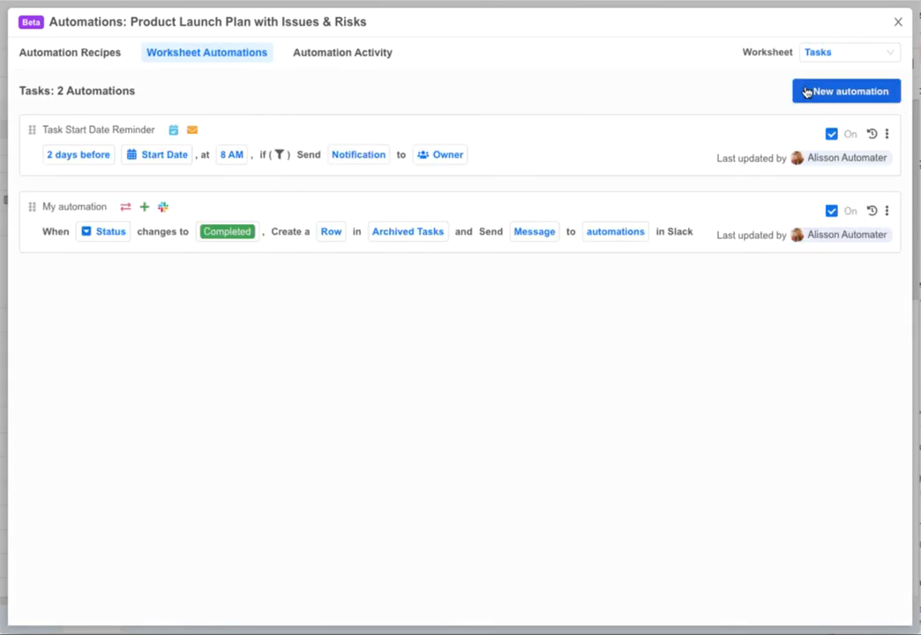
Leave automations and view Archived Tasks now holding the completed Launch Event Plan row
{"action": "left_click", "coordinate": [898, 21]}
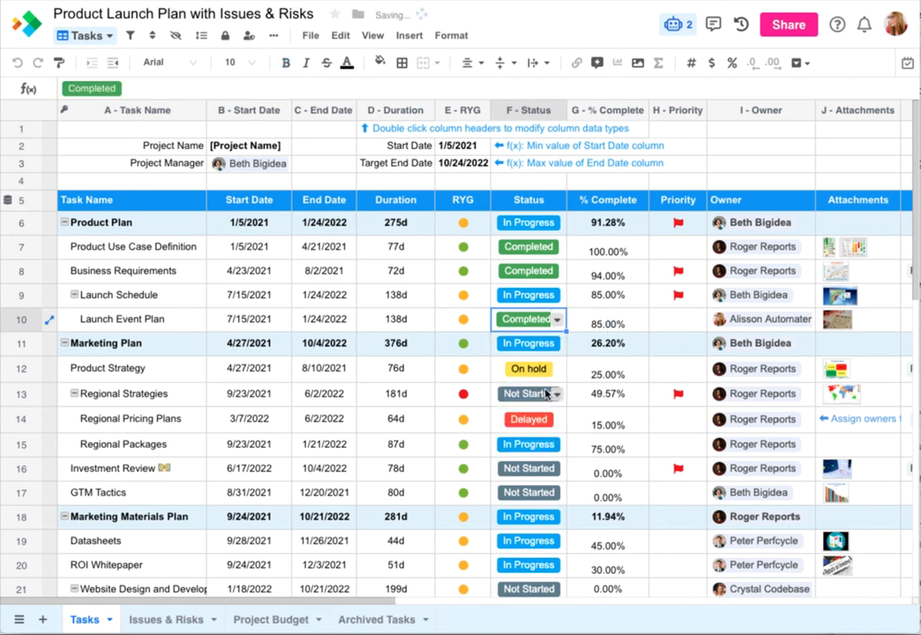
{"action": "left_click", "coordinate": [378, 619]}
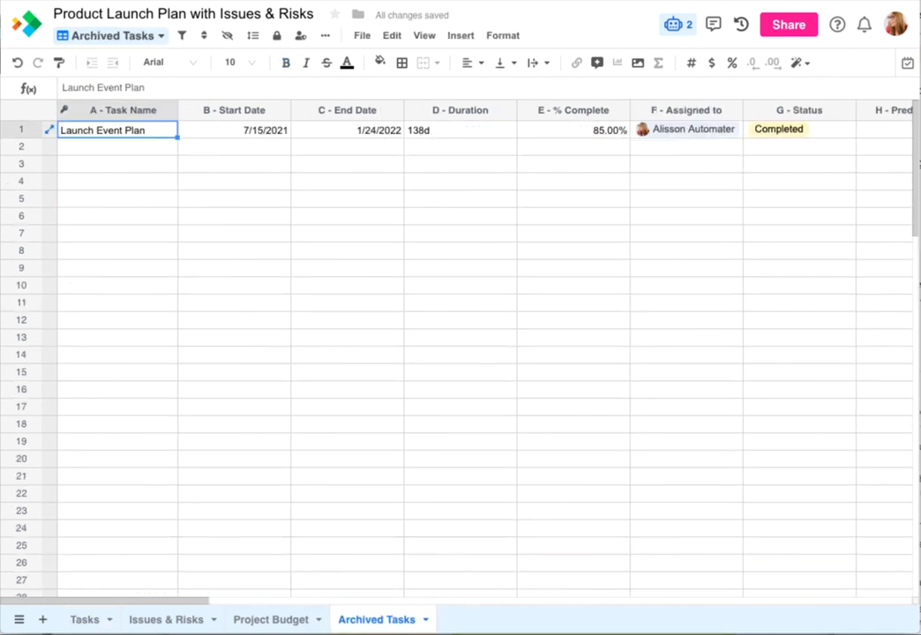